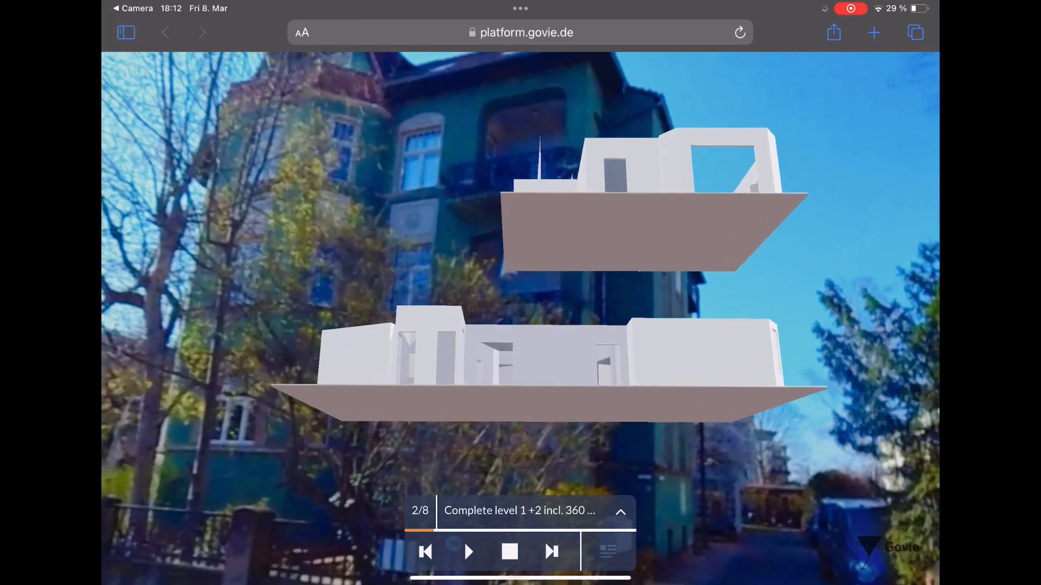
# - Step forward through the presentation from scene 2 to the final wall-moving scene 8
pyautogui.click(550, 552)
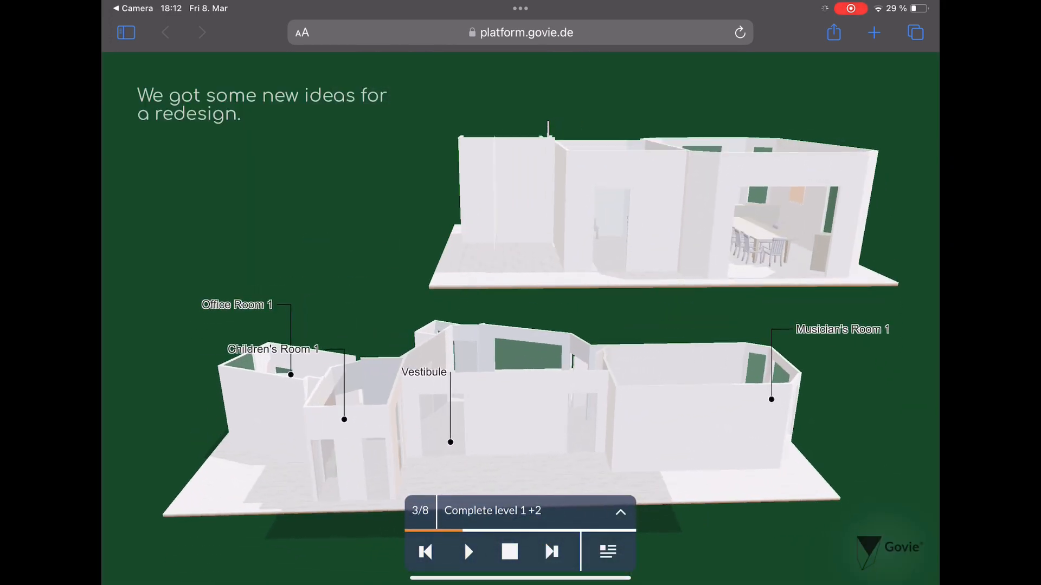
pyautogui.click(551, 552)
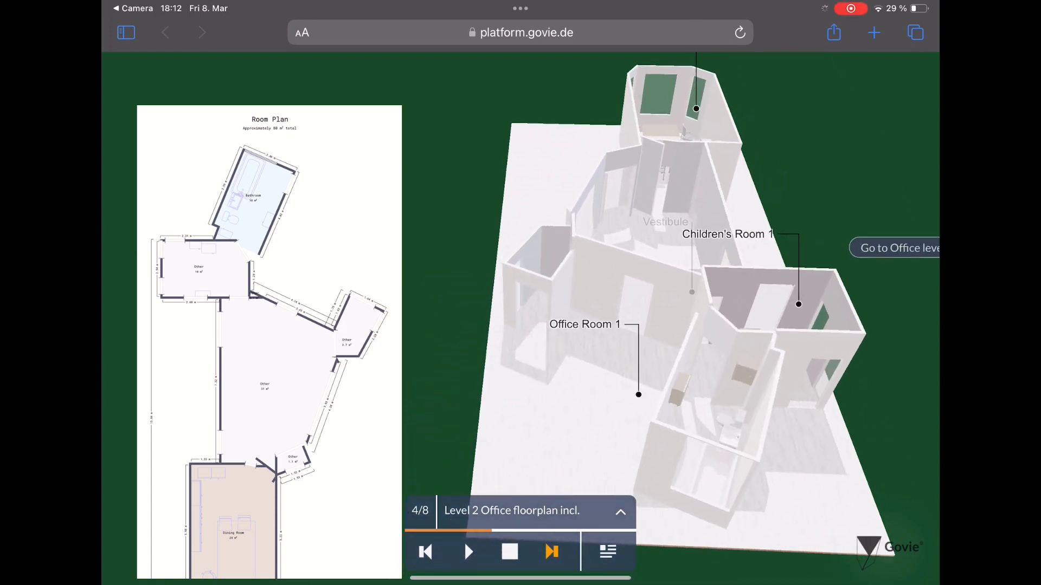
pyautogui.click(551, 552)
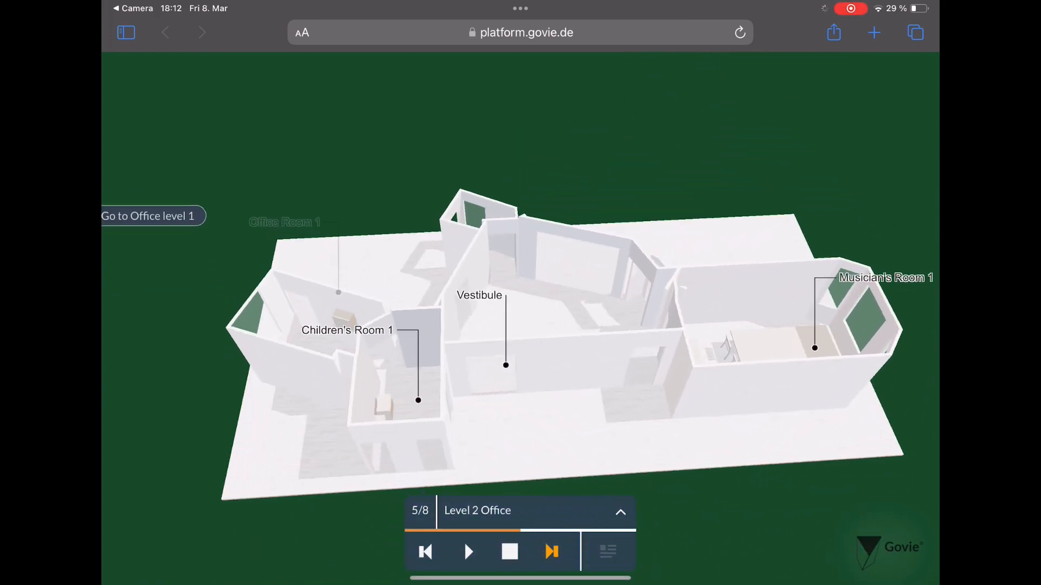
pyautogui.click(550, 551)
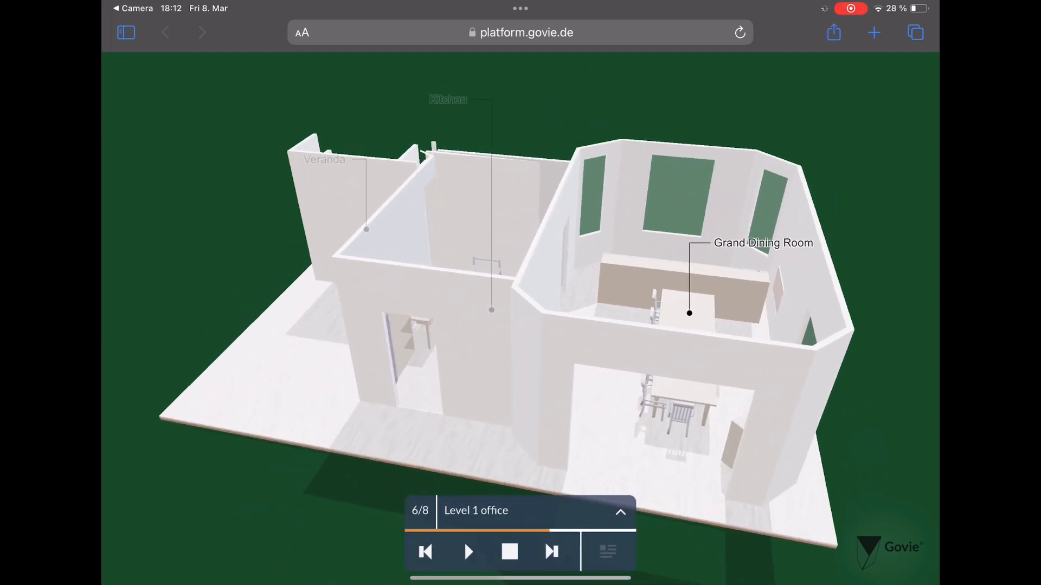
pyautogui.click(548, 551)
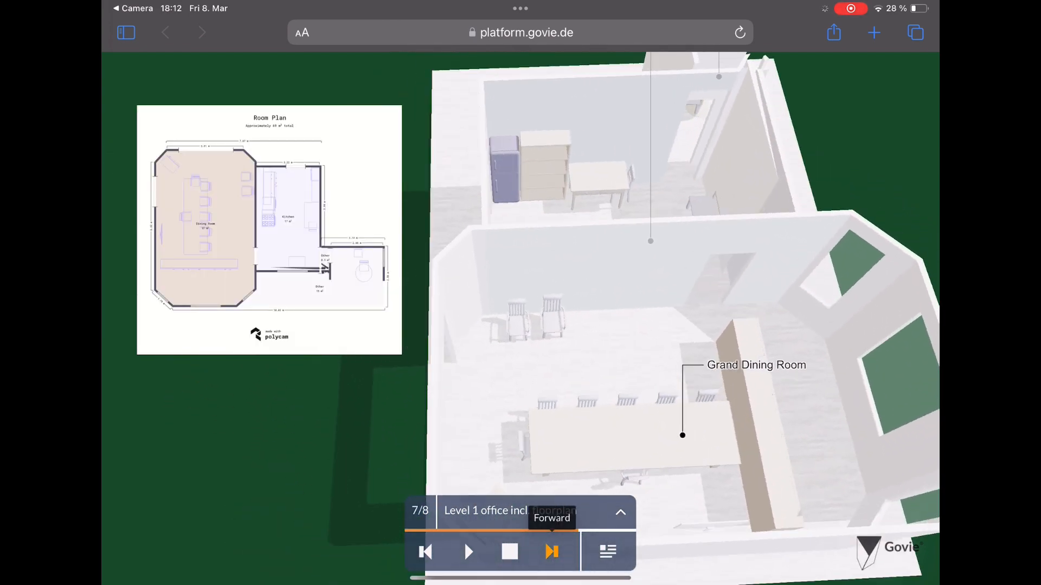
pyautogui.click(550, 552)
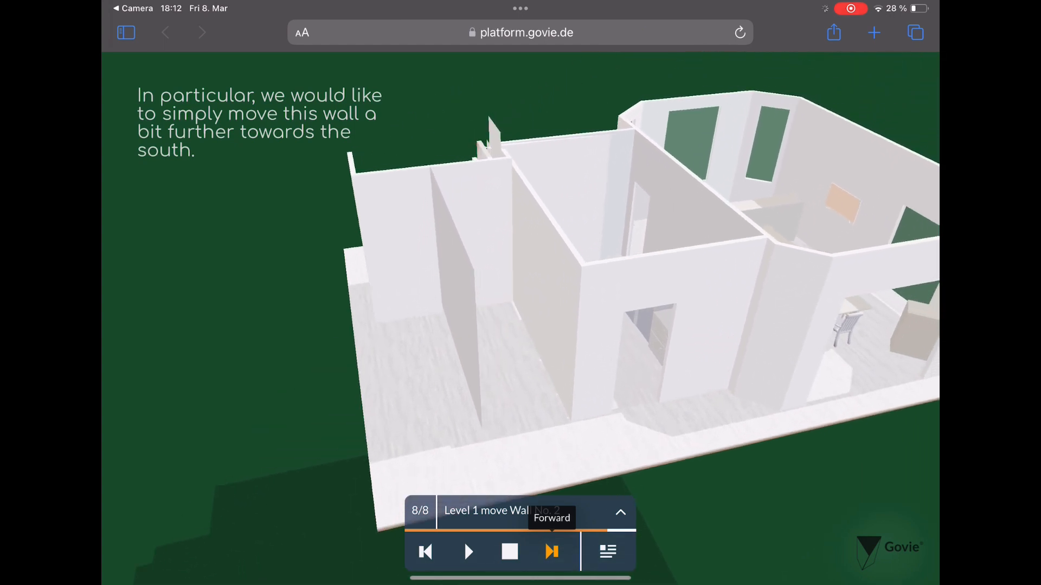
pyautogui.click(549, 552)
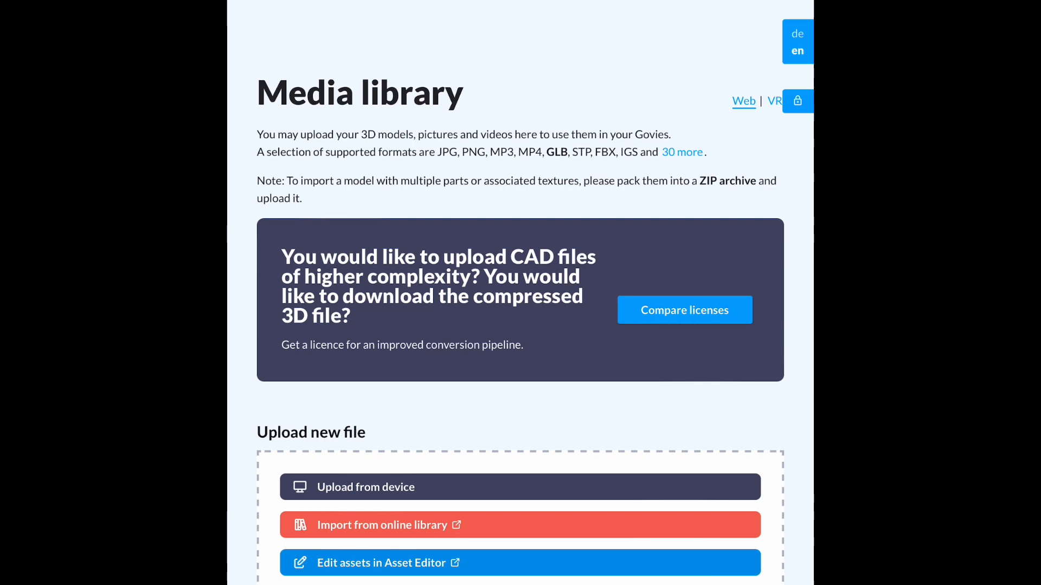
# - Upload the floor plans and Company models from the iPad's Downloads folder to the media library
pyautogui.click(365, 488)
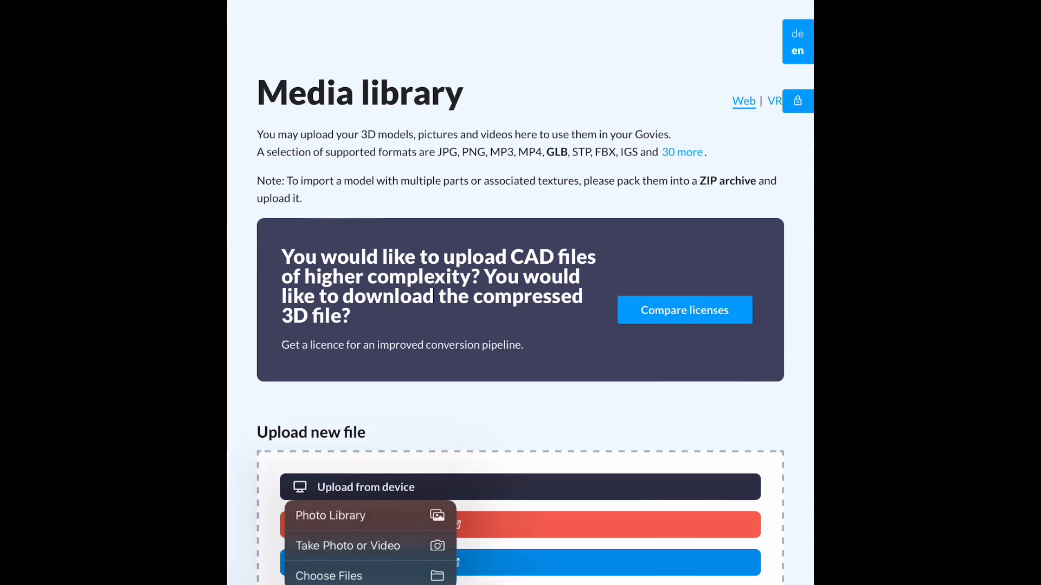
pyautogui.click(329, 575)
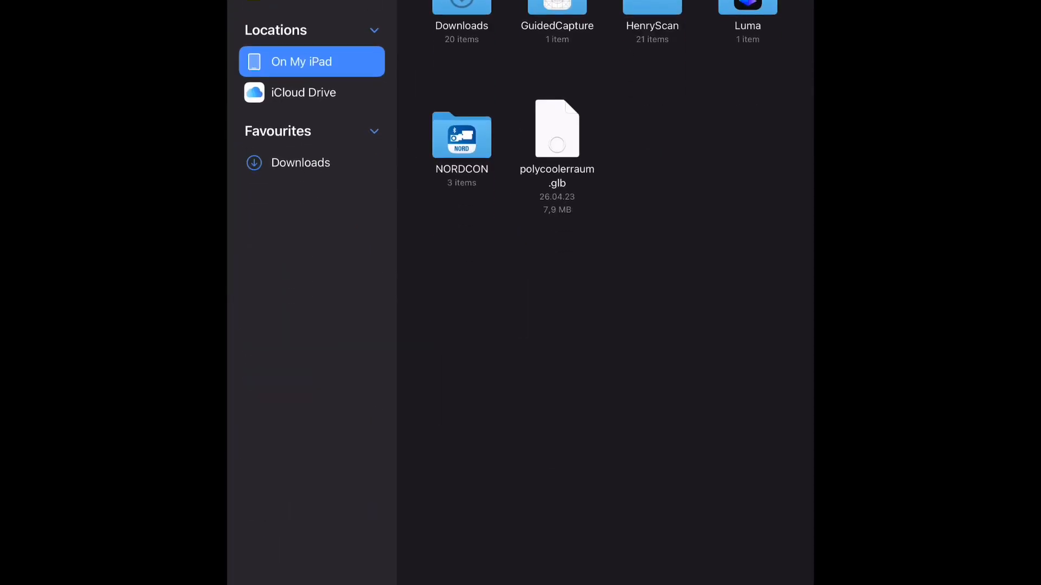
pyautogui.click(300, 163)
pyautogui.write('floorplan')
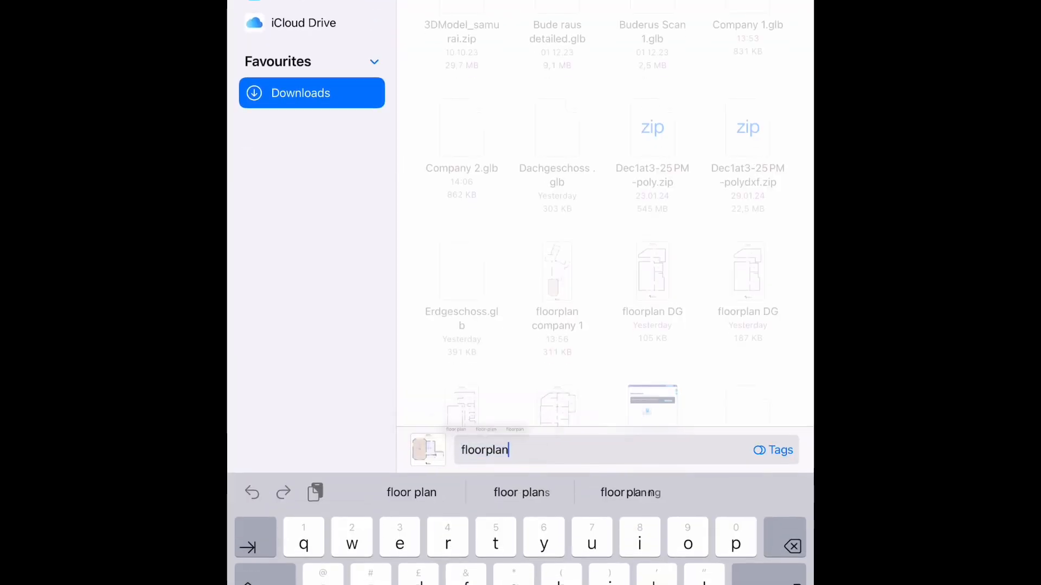
pyautogui.write('company')
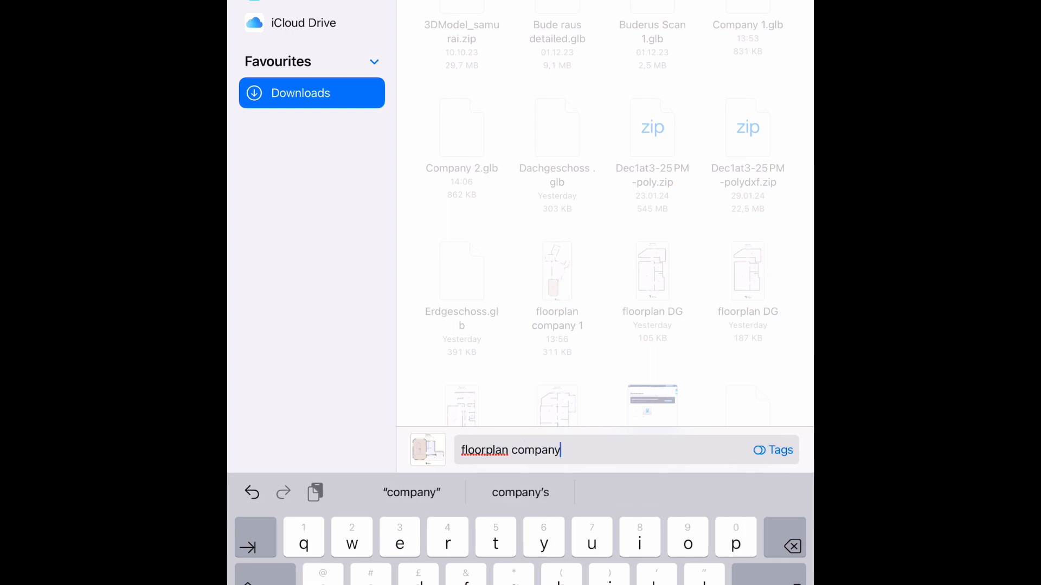
pyautogui.write('" "')
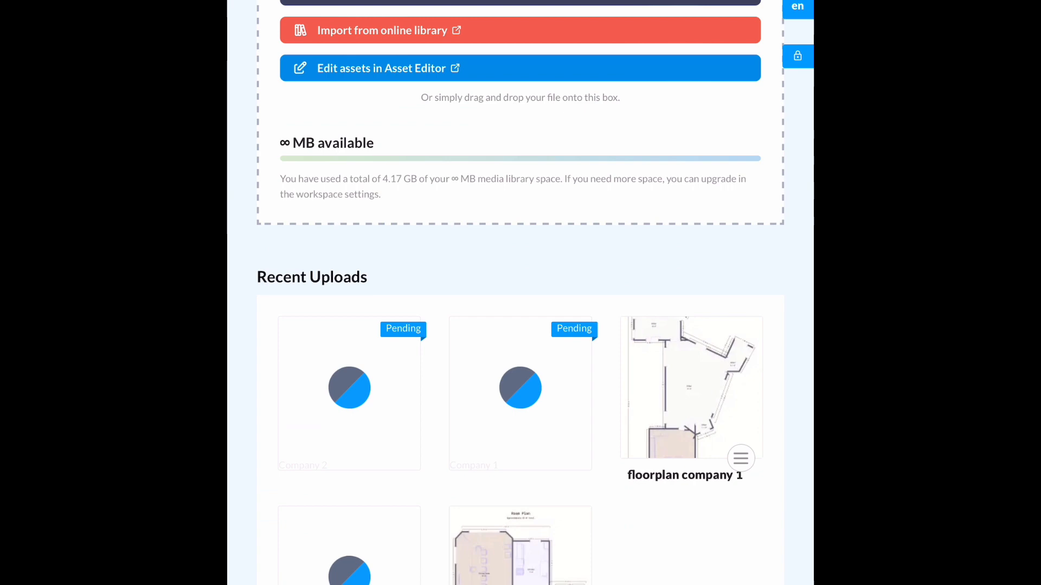
pyautogui.scroll(-3)
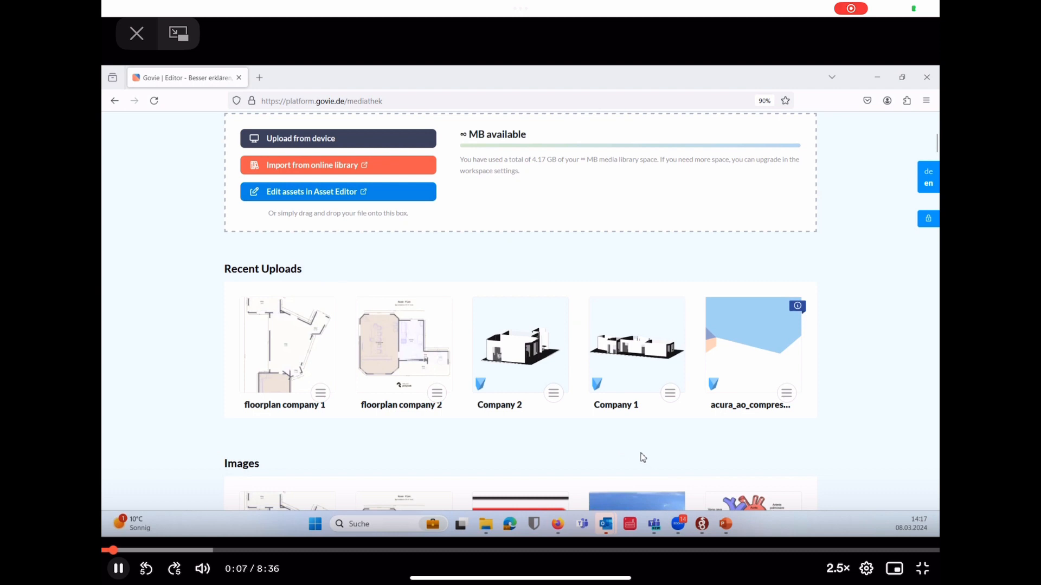
pyautogui.moveTo(520, 339)
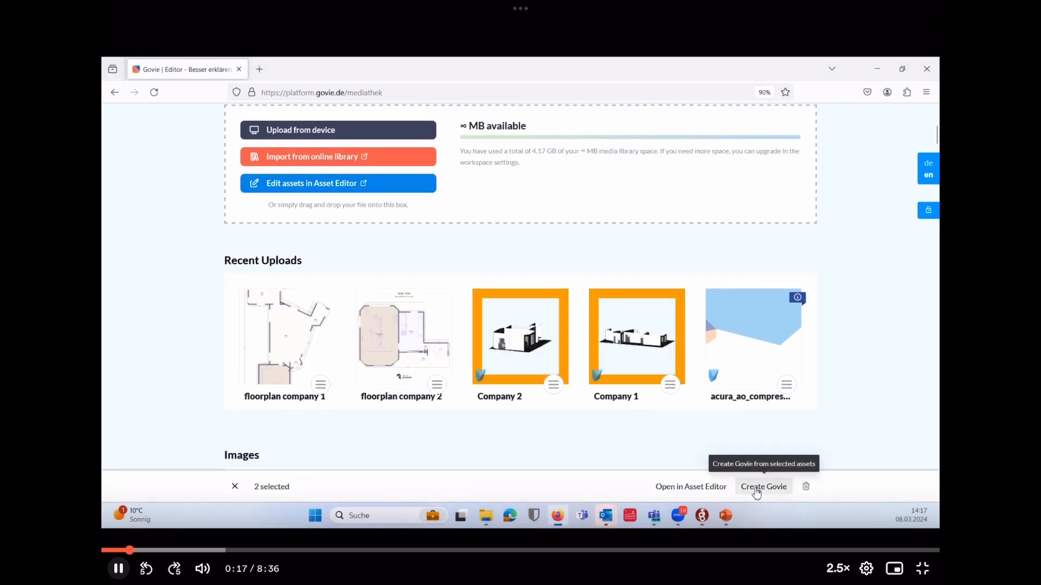
# - Create a Cineastic Govie named '3D Company model' described as 'new construction ideas'
pyautogui.click(763, 486)
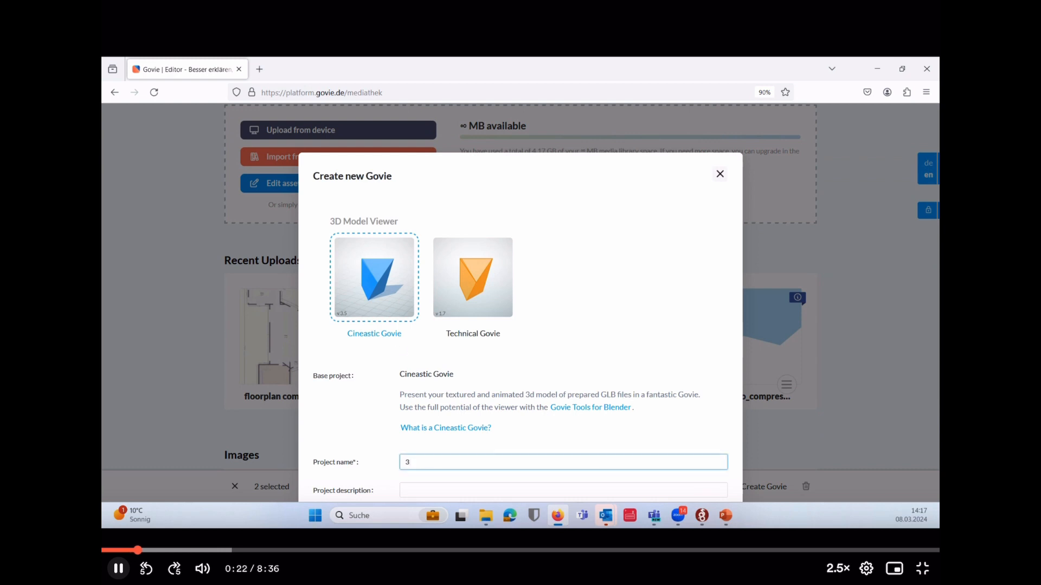
pyautogui.write('D Company model')
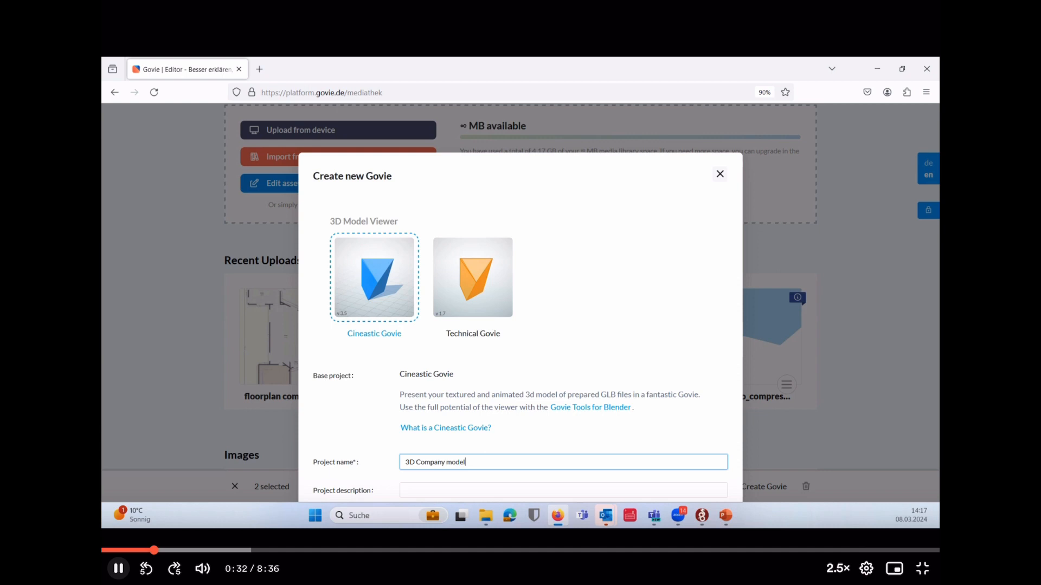
pyautogui.write('new construction ideas')
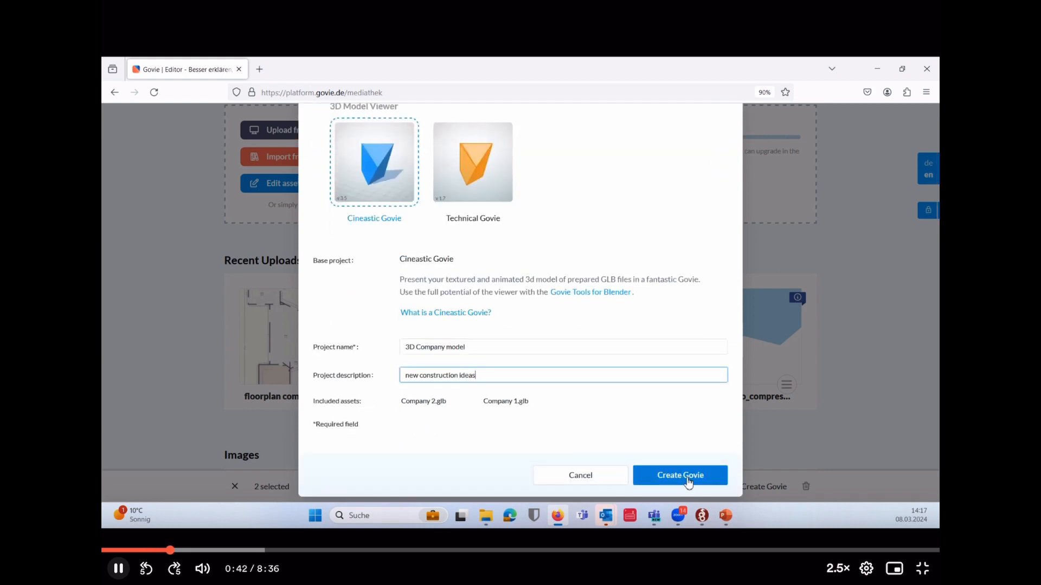
pyautogui.click(680, 476)
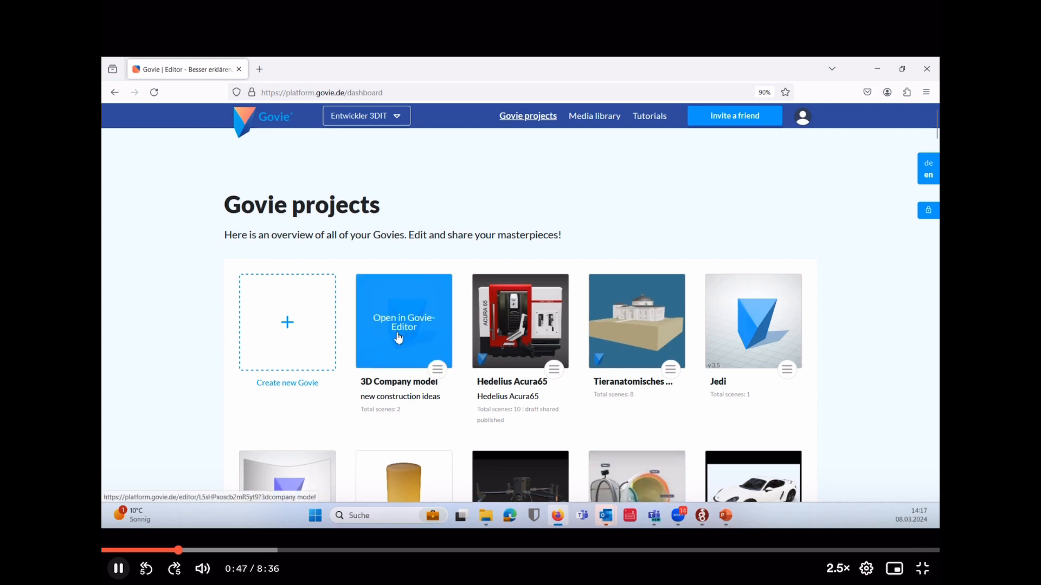
# - Open 3D Company model and set scene 1's inner background to dark green
pyautogui.click(403, 323)
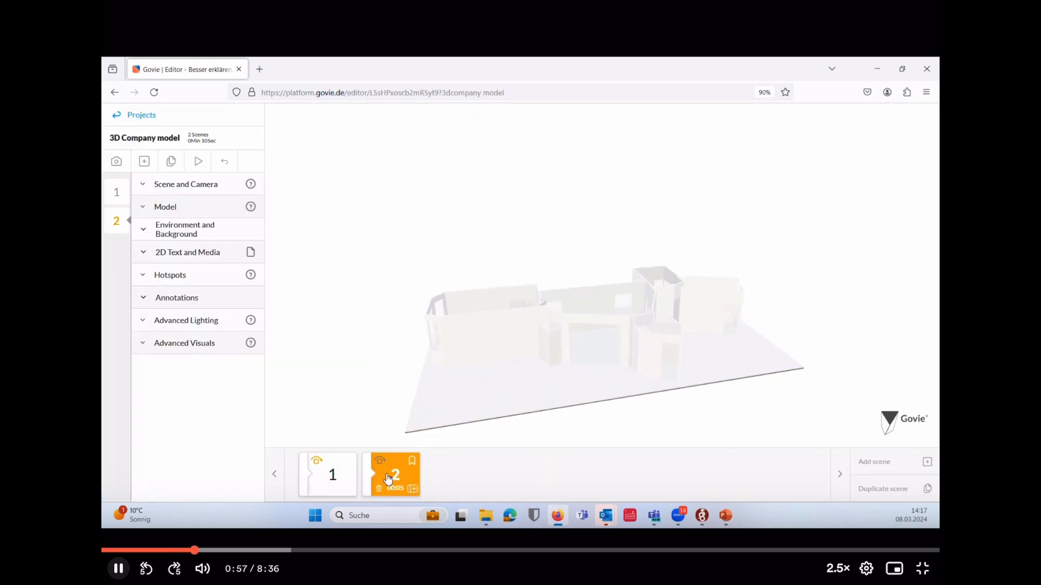
pyautogui.click(327, 475)
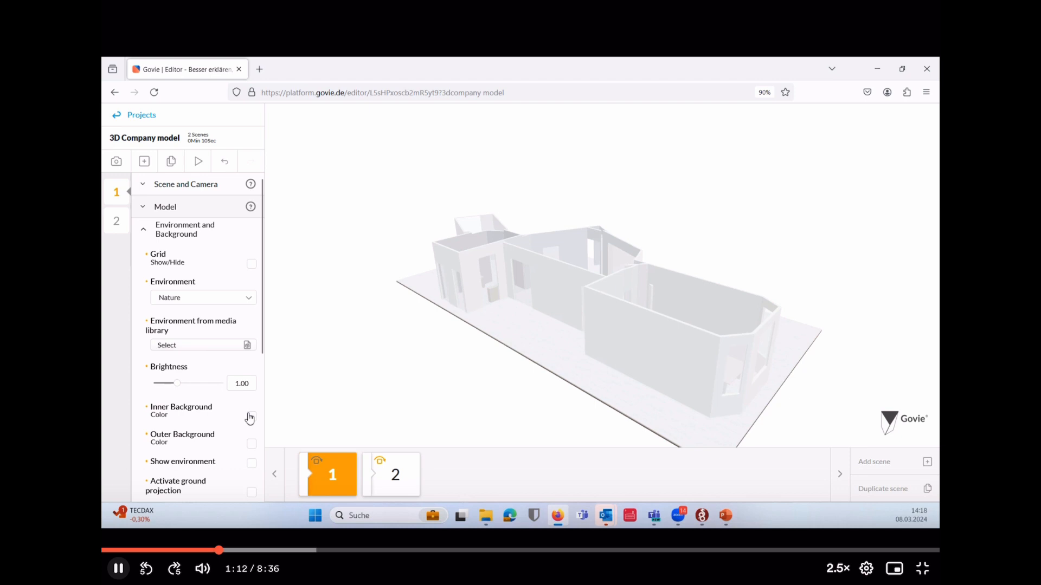
pyautogui.click(249, 416)
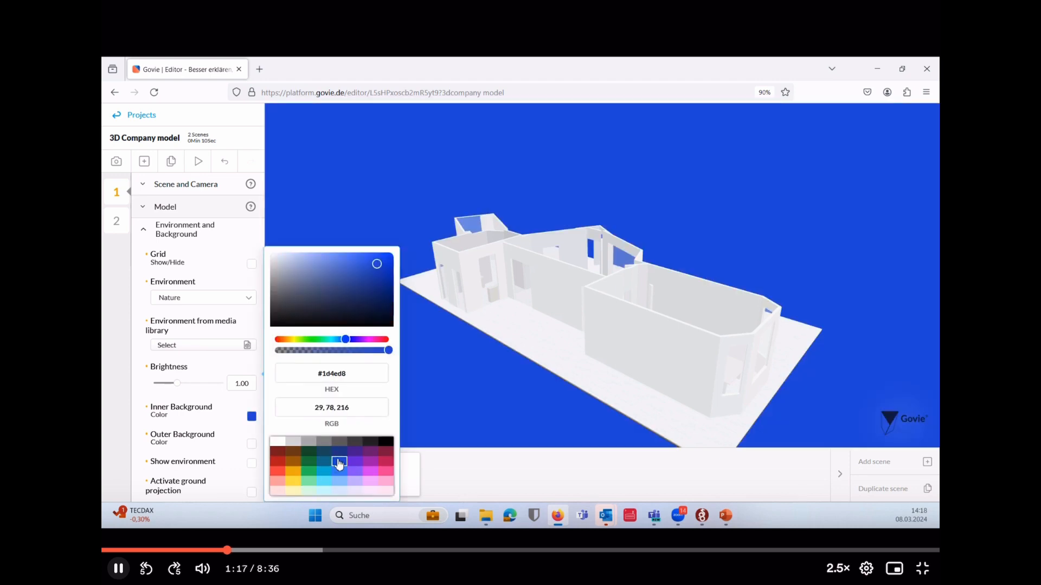
pyautogui.click(292, 453)
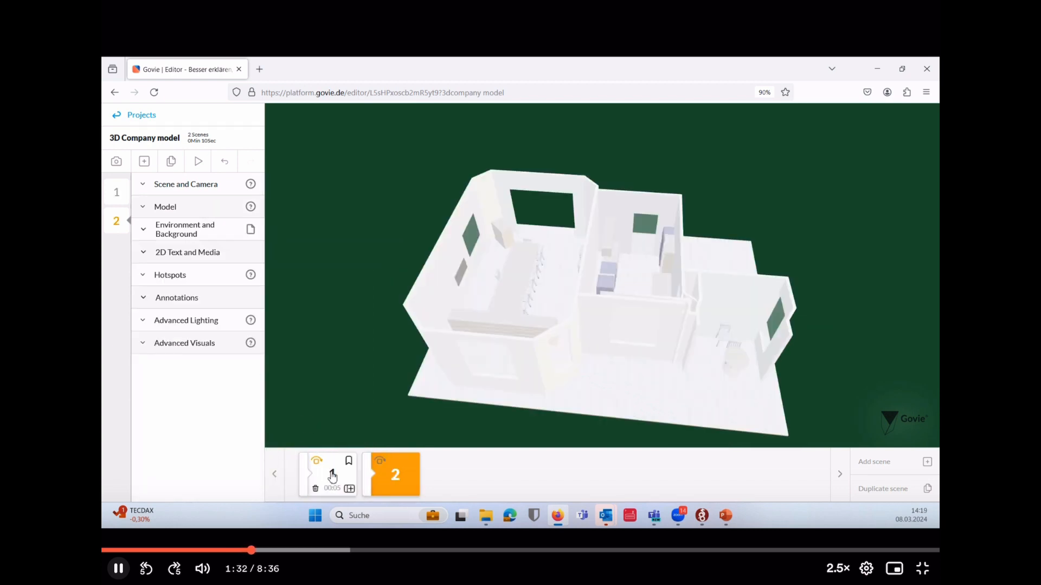
# - Title scene 2 'Level 1 office' and scene 1 'Level 2 Office' as bookmarks
pyautogui.click(186, 183)
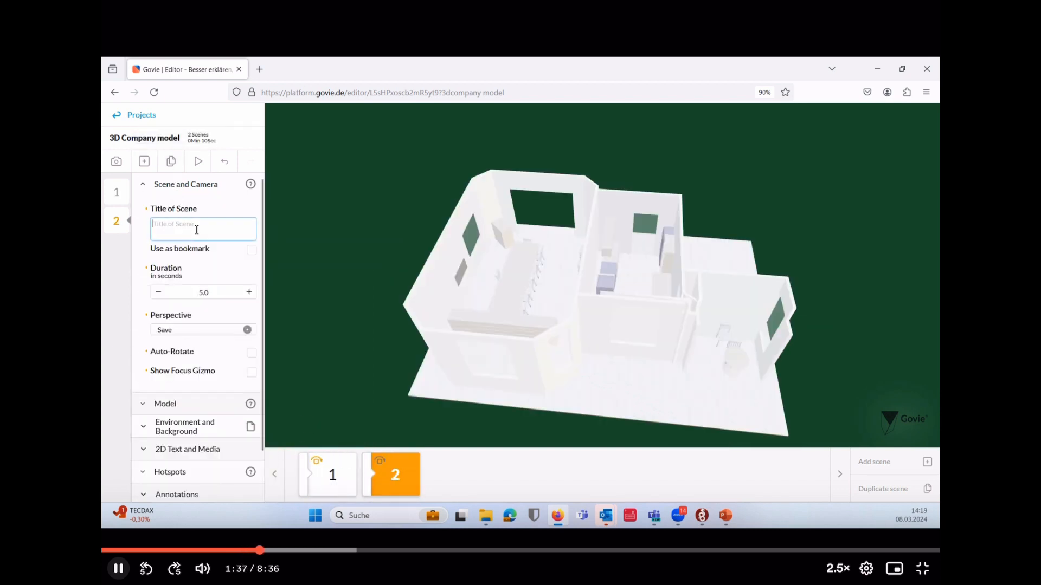
pyautogui.write('Level 1 office')
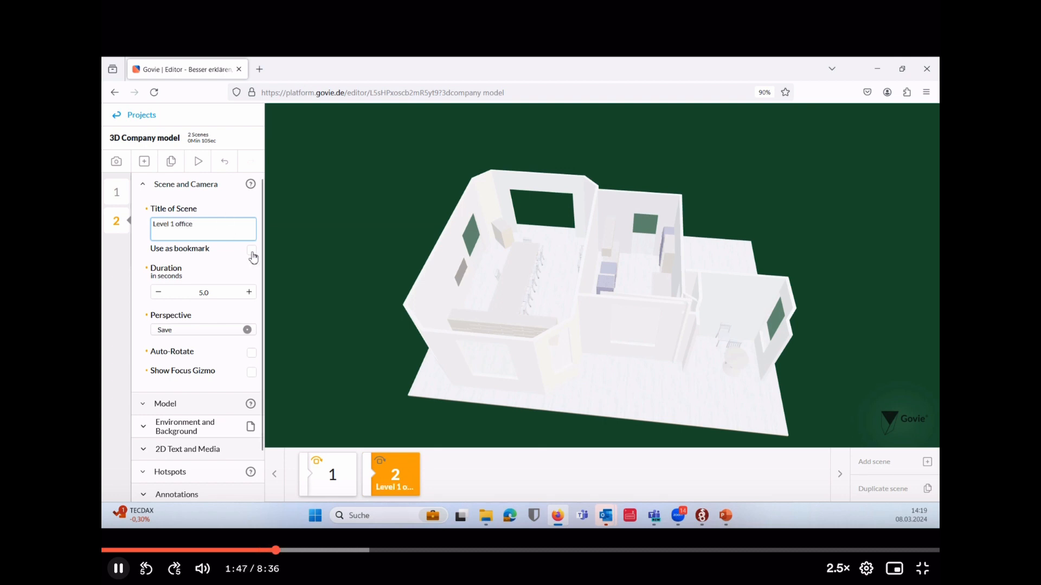
pyautogui.click(327, 474)
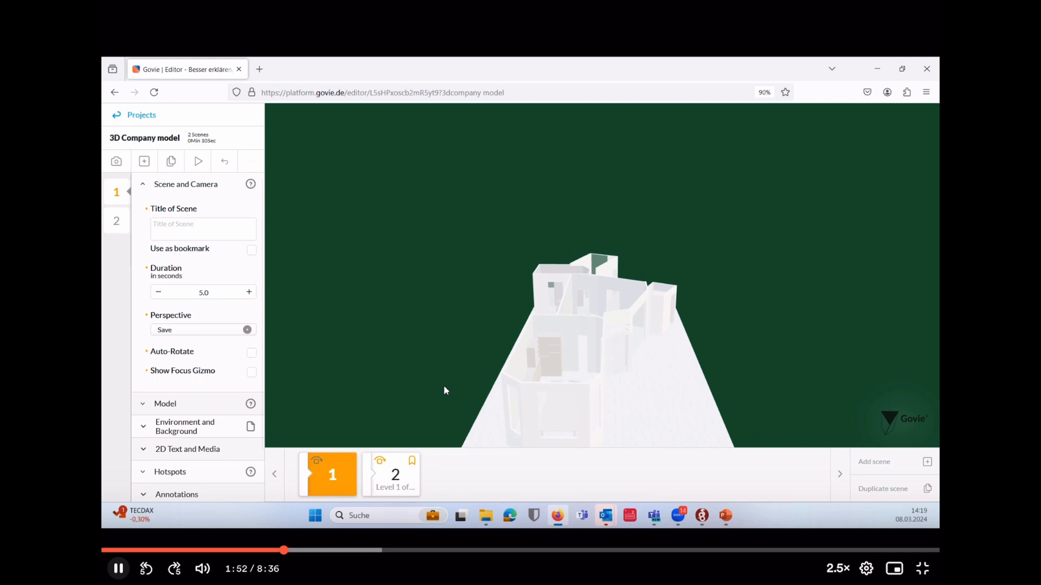
pyautogui.write('Level 2 Office')
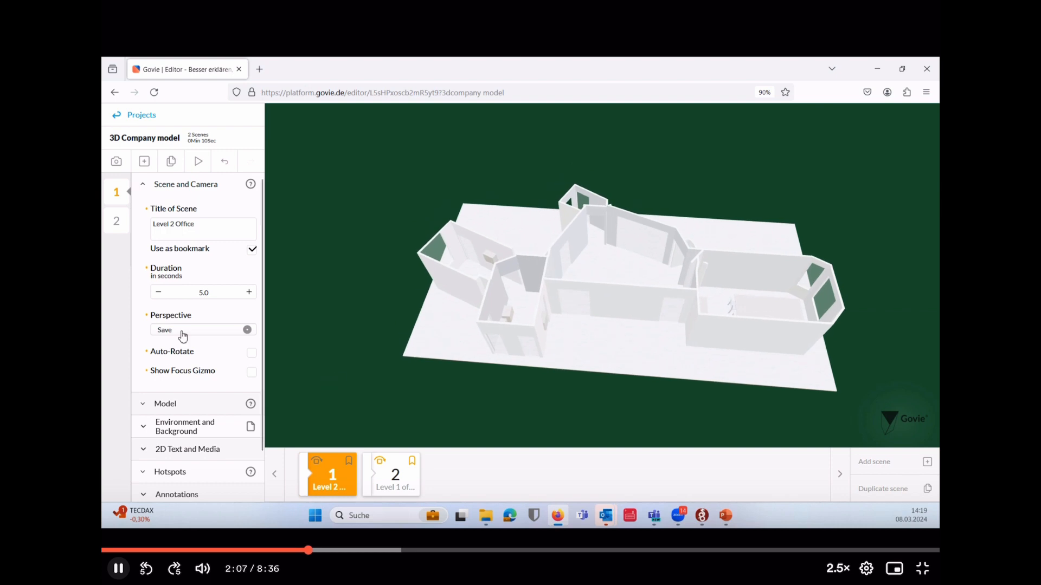
pyautogui.click(143, 184)
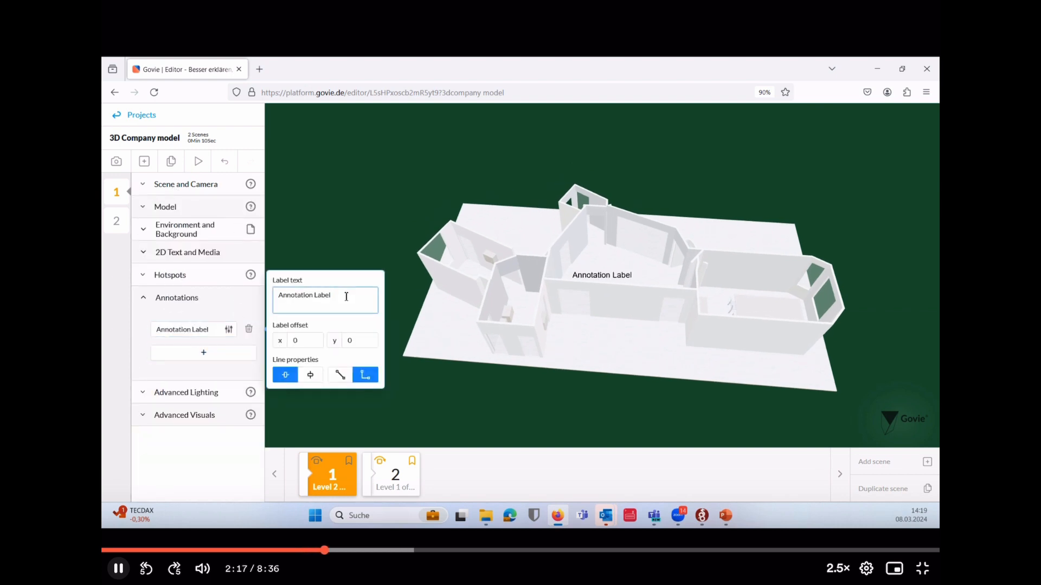
# - Add a 'Bath Room' annotation with label offset 100 to scene 1
pyautogui.write('Bath Room')
pyautogui.click(299, 340)
pyautogui.write('20')
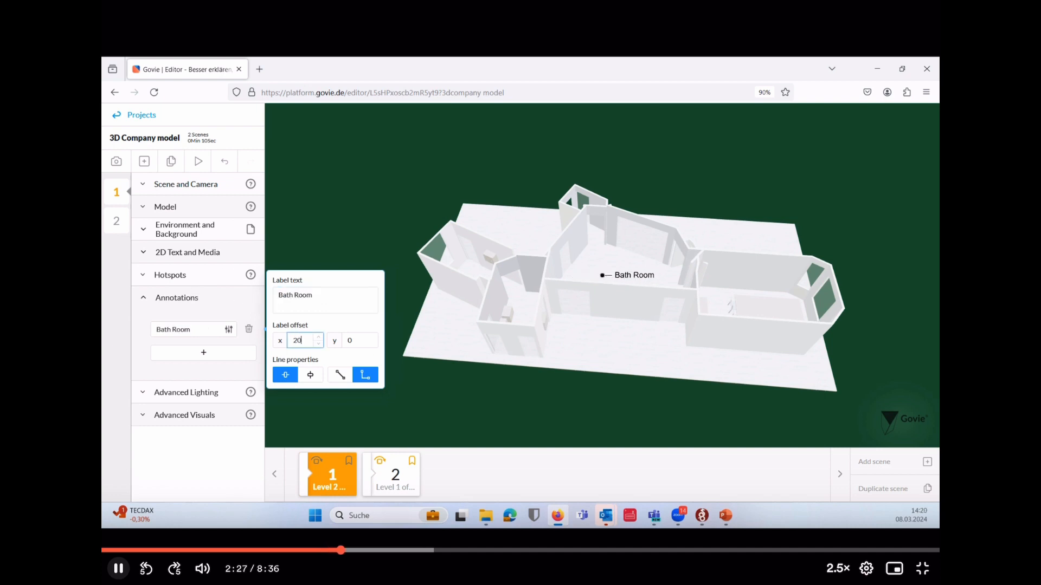
pyautogui.write('100')
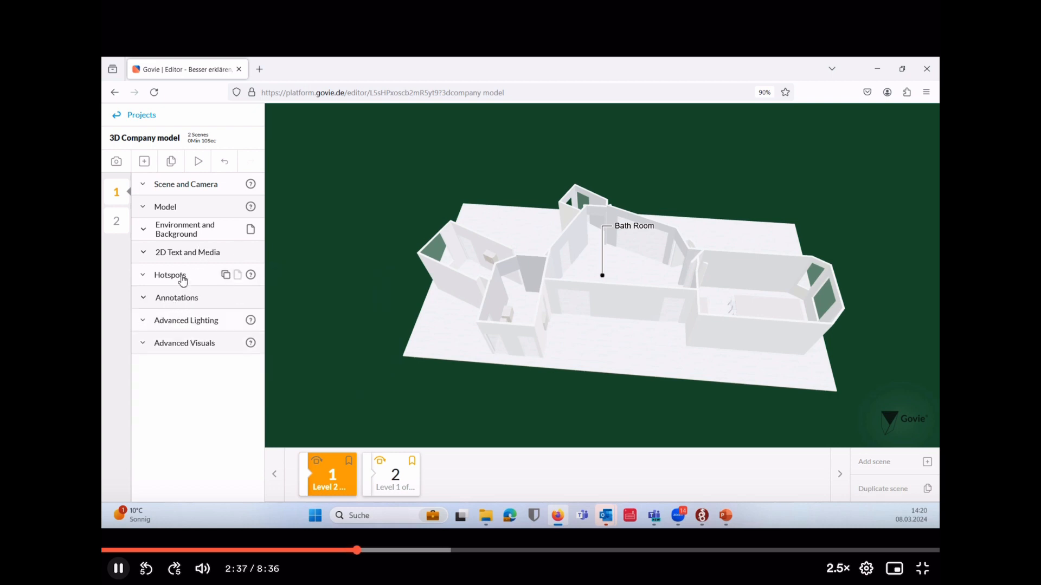
# - Add a 'Go to Office level 1' hotspot that goes to the Level 1 office scene
pyautogui.click(169, 275)
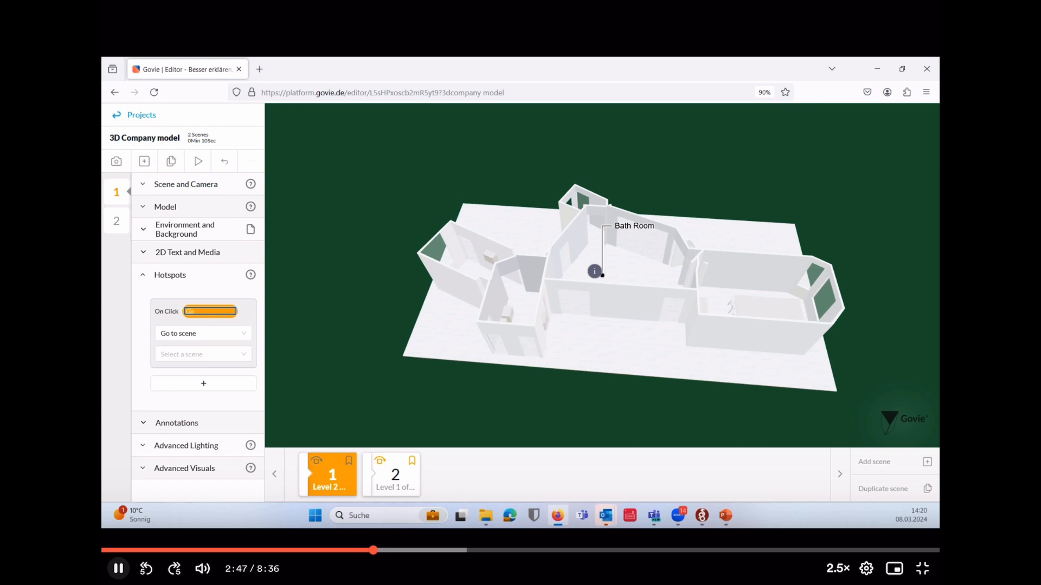
pyautogui.write('Go to Office level 1')
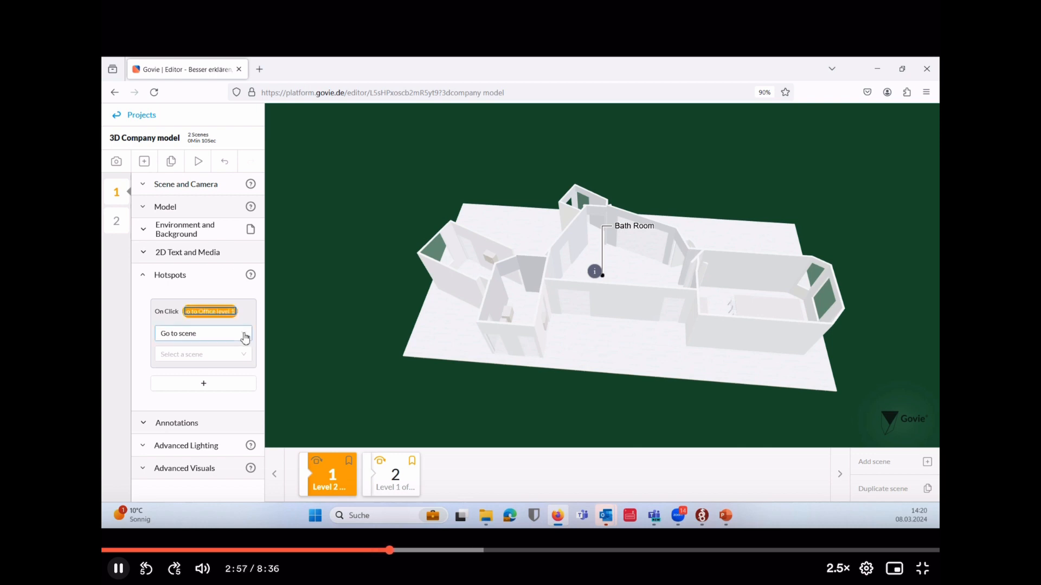
pyautogui.click(203, 354)
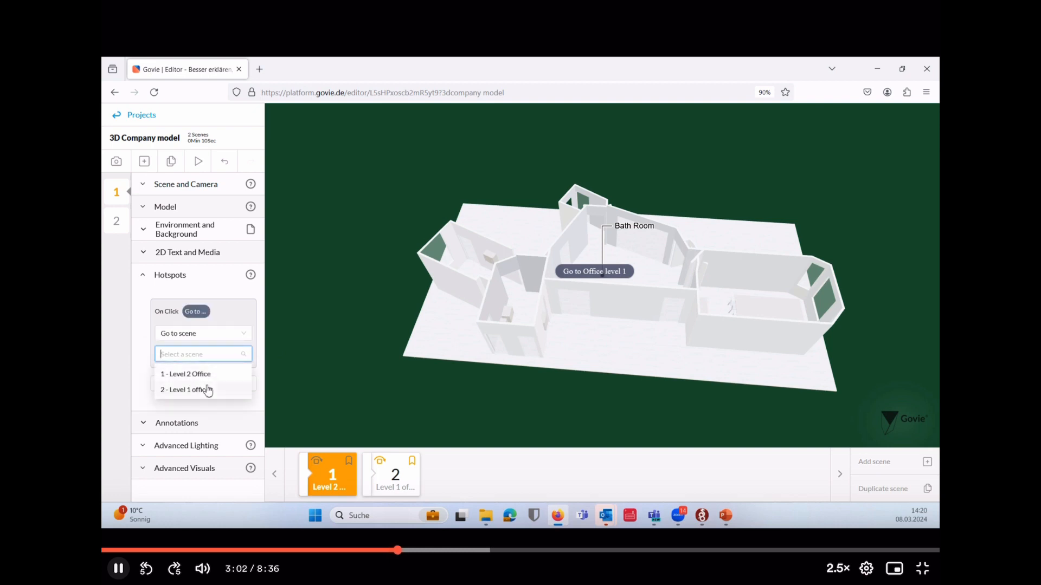
pyautogui.click(185, 389)
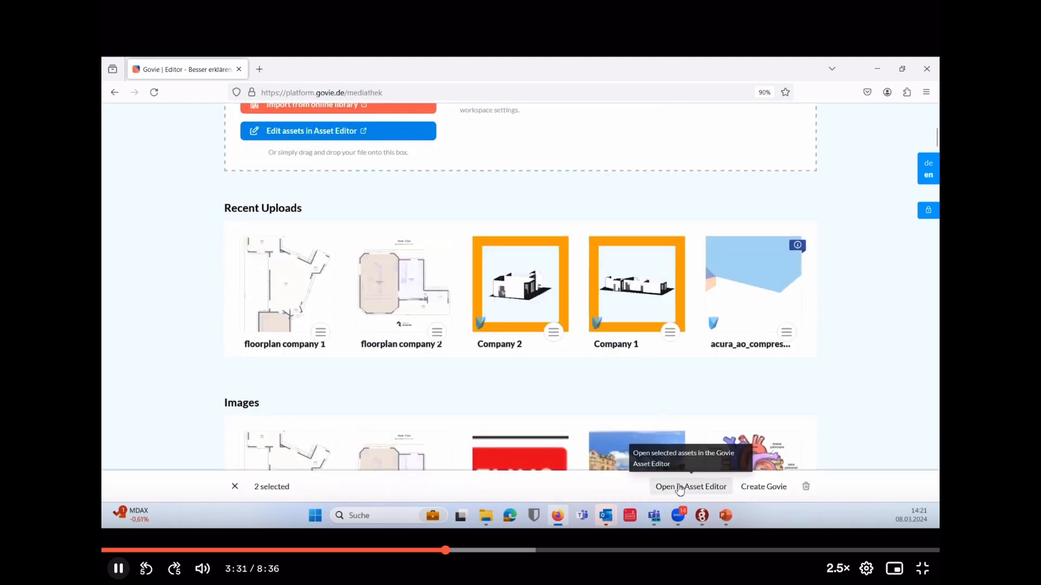
# - Load both models in Asset Editor, rename them Level 2/Level 1 Office and stack Level 2 on top
pyautogui.click(690, 487)
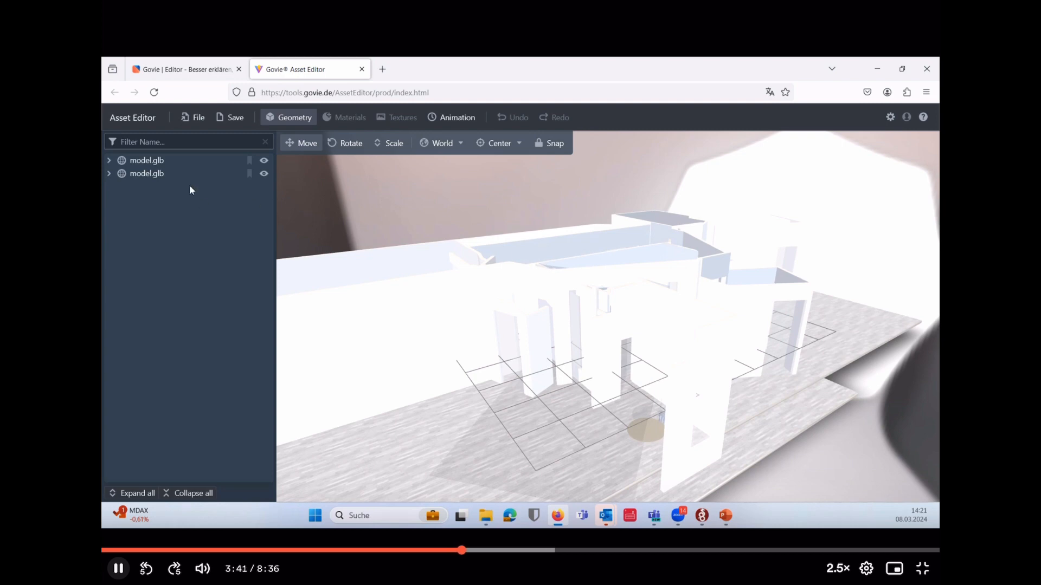
pyautogui.click(147, 160)
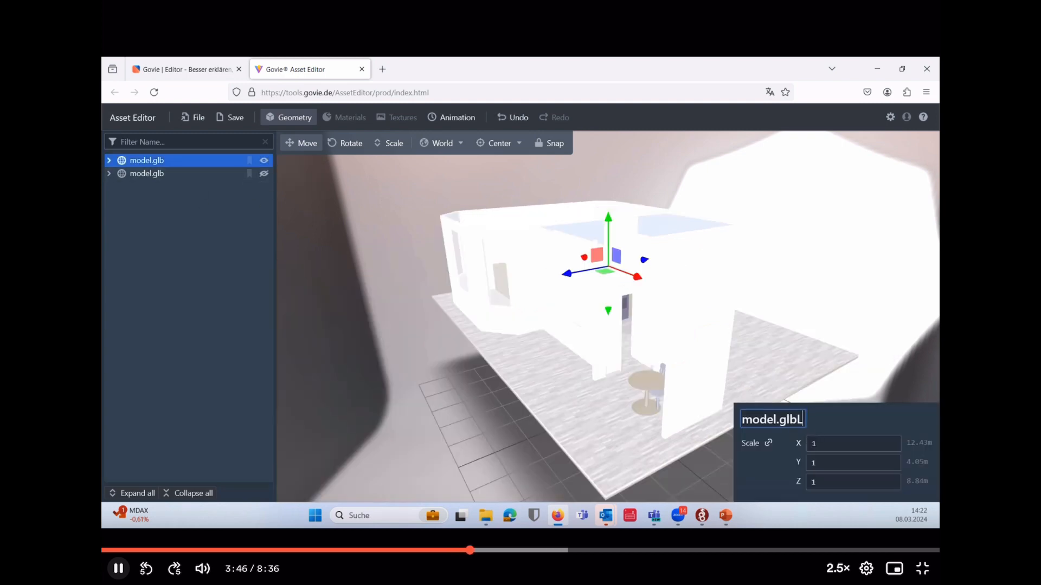
pyautogui.write('Level 1 Office')
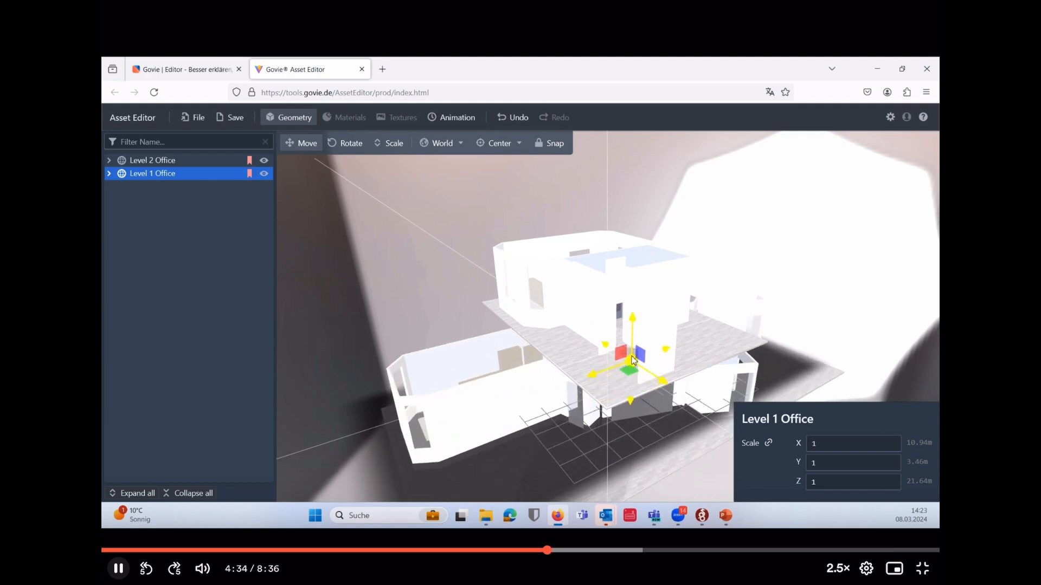
pyautogui.click(152, 160)
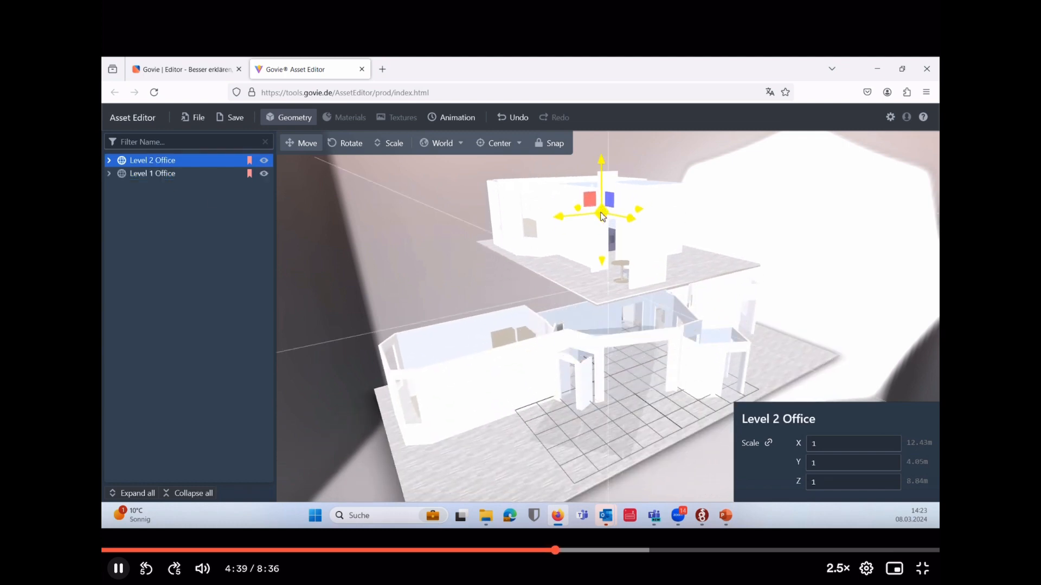
pyautogui.click(345, 143)
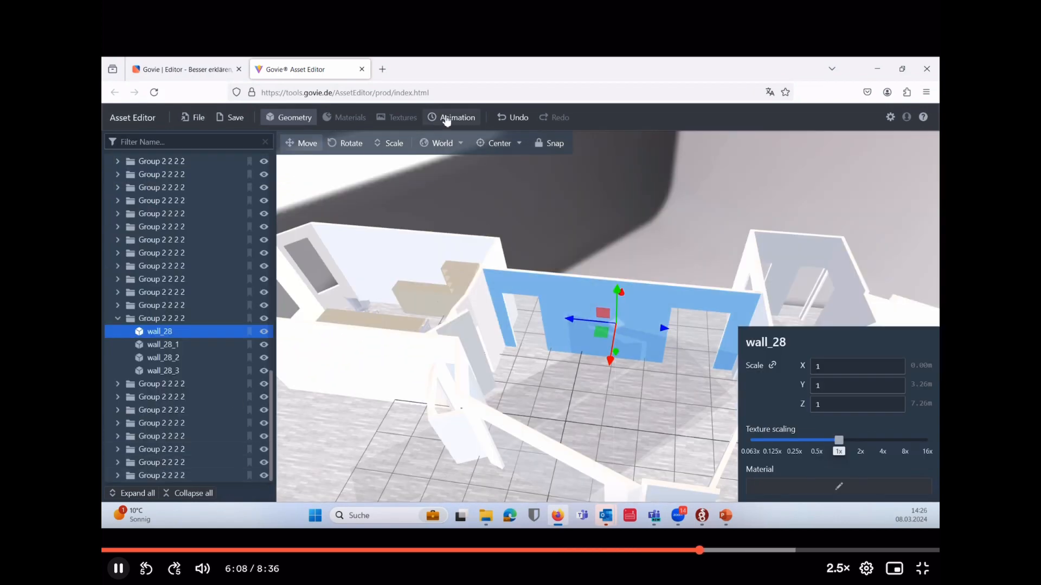
# - Create the new Move Wall 2 animation and set its duration
pyautogui.click(456, 117)
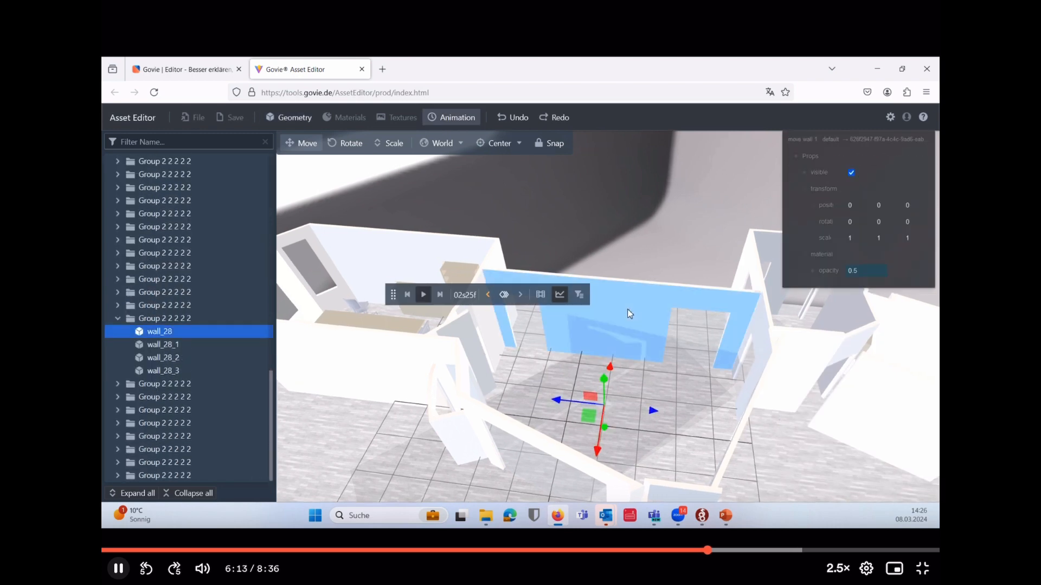
pyautogui.click(540, 295)
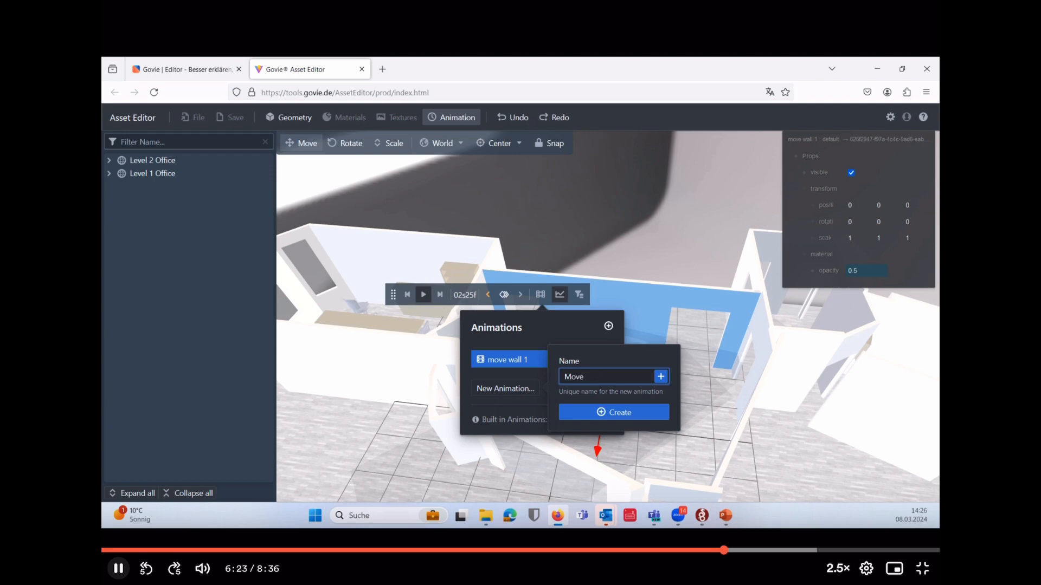
pyautogui.click(614, 412)
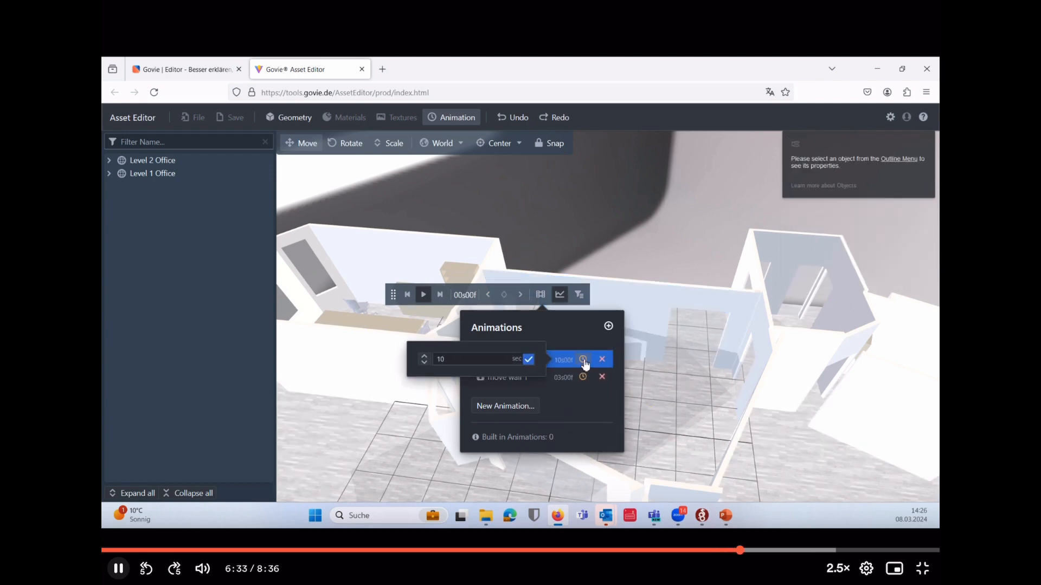
pyautogui.write('3')
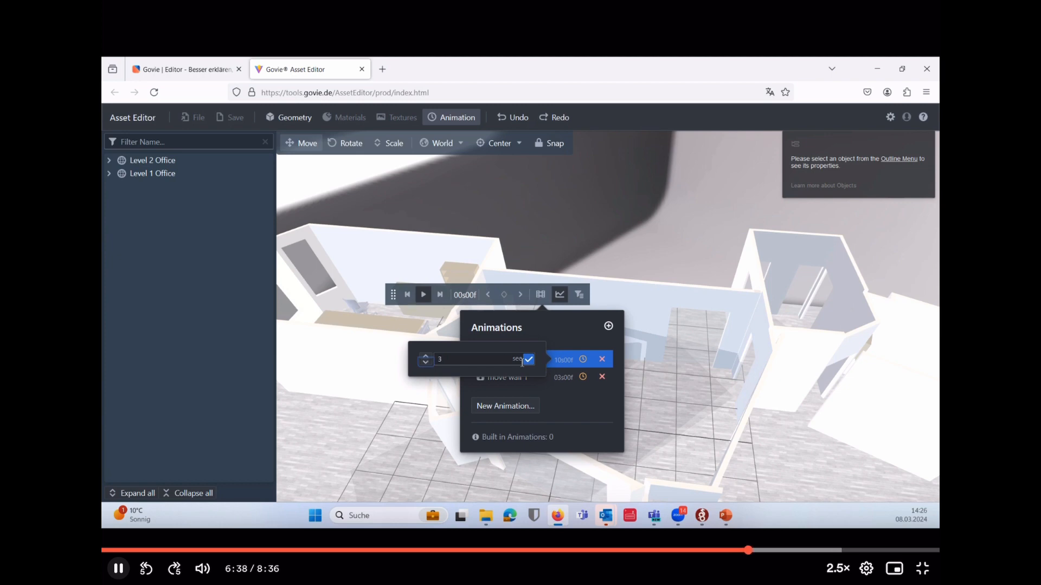
pyautogui.click(528, 359)
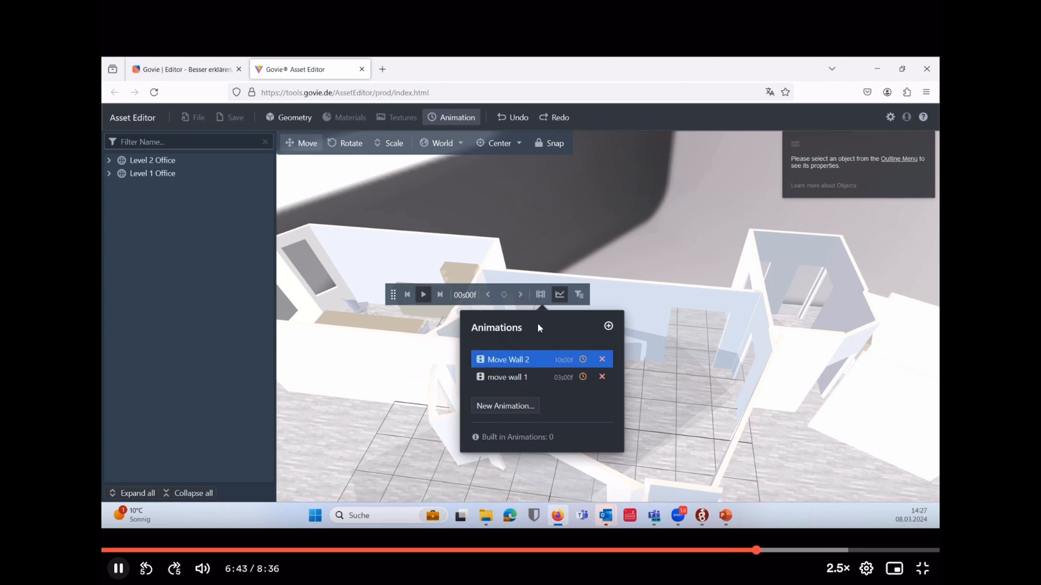
# - Open the animation timeline for the new animation
pyautogui.click(540, 295)
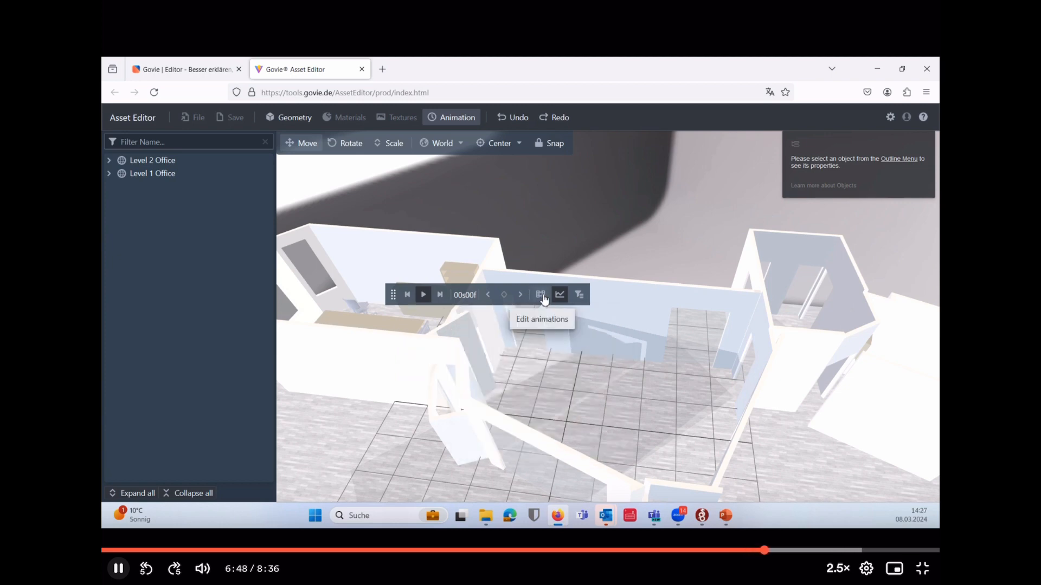
pyautogui.click(540, 295)
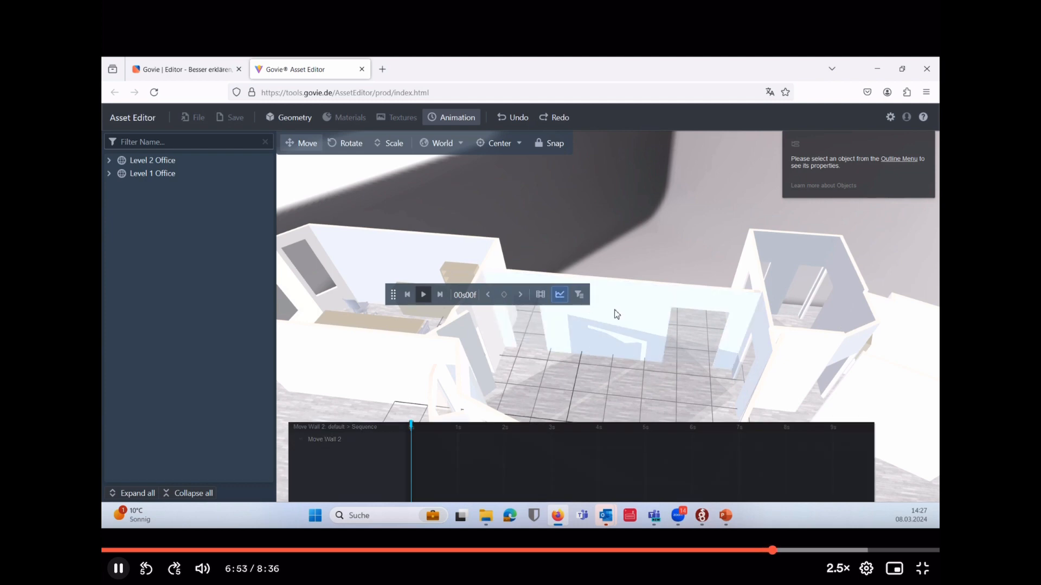
pyautogui.click(158, 332)
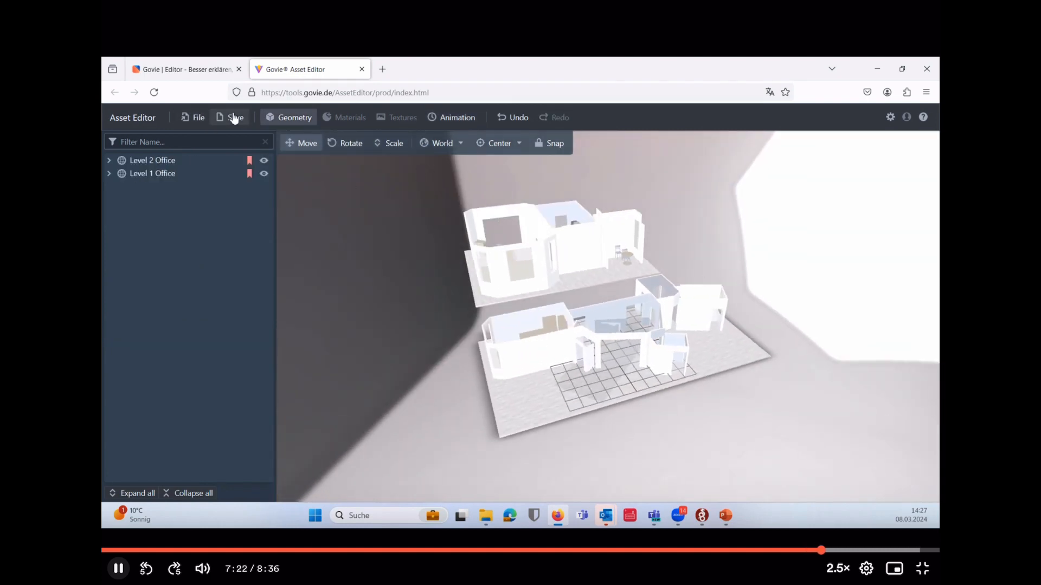
# - Save the edited models and return to the Govie projects dashboard
pyautogui.click(230, 118)
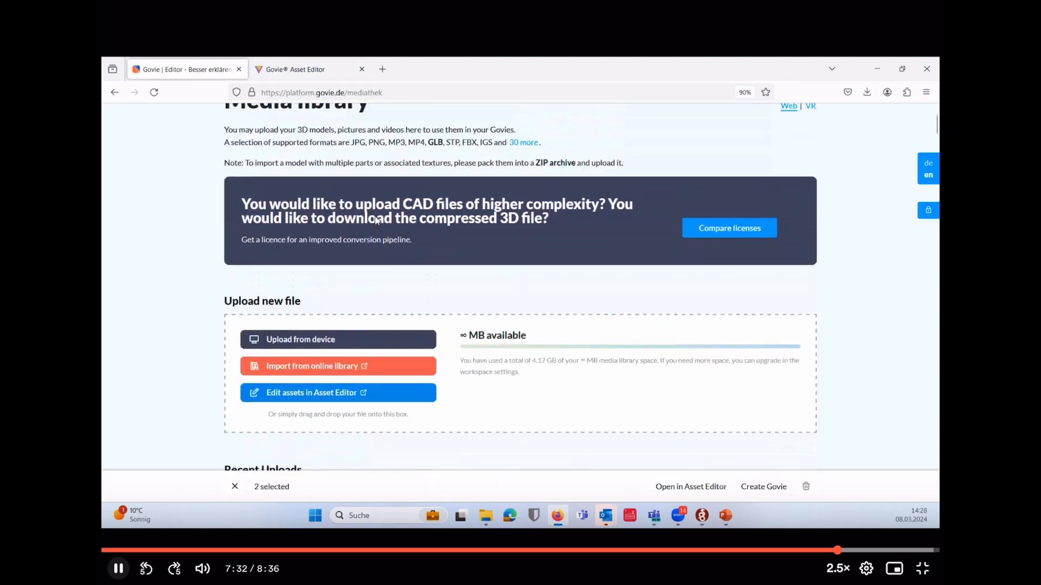
pyautogui.click(868, 91)
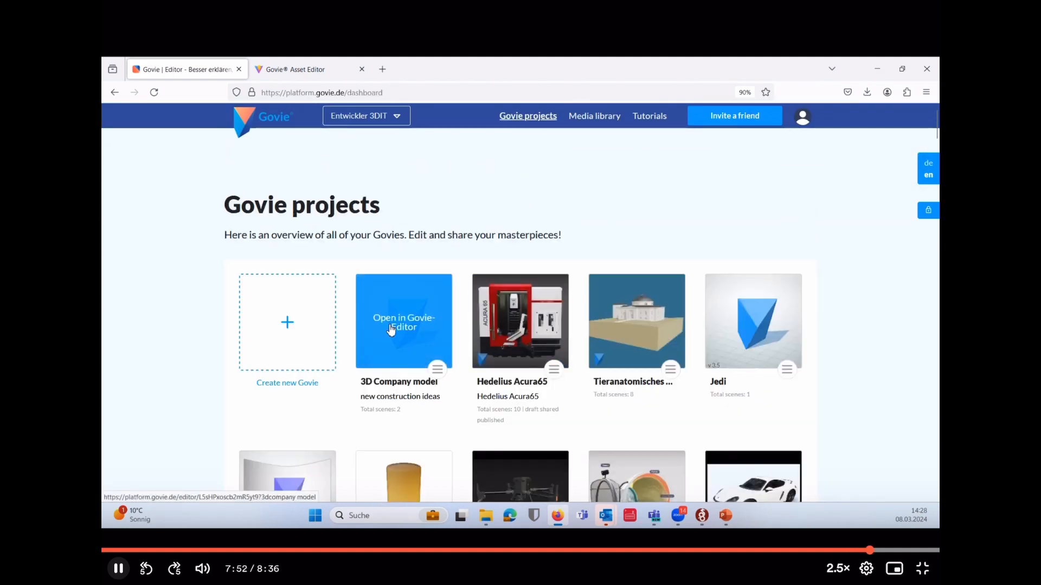
# - Open 3D Company model and expand the Model and Annotations settings
pyautogui.click(403, 323)
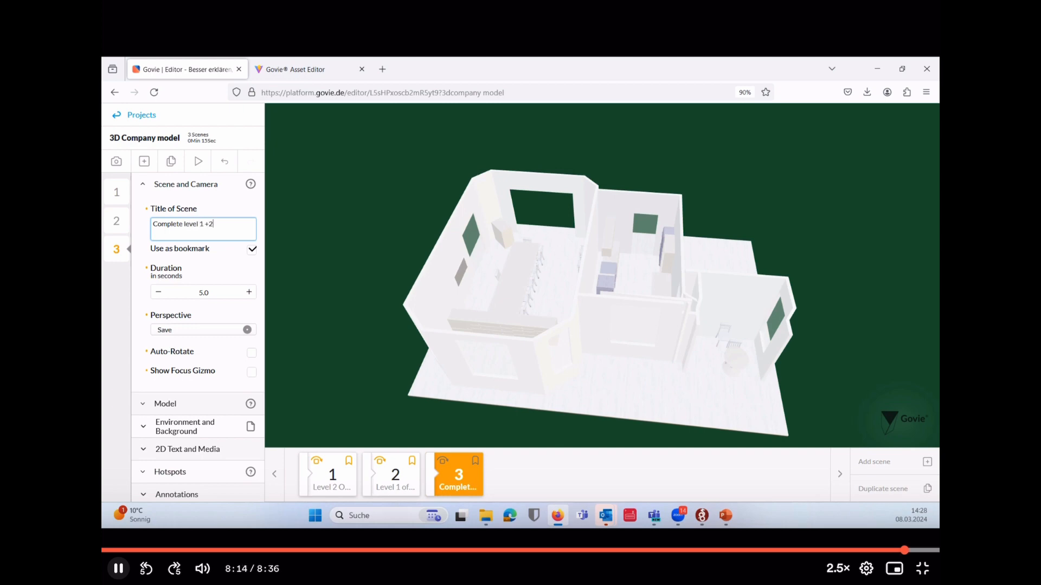
pyautogui.click(185, 184)
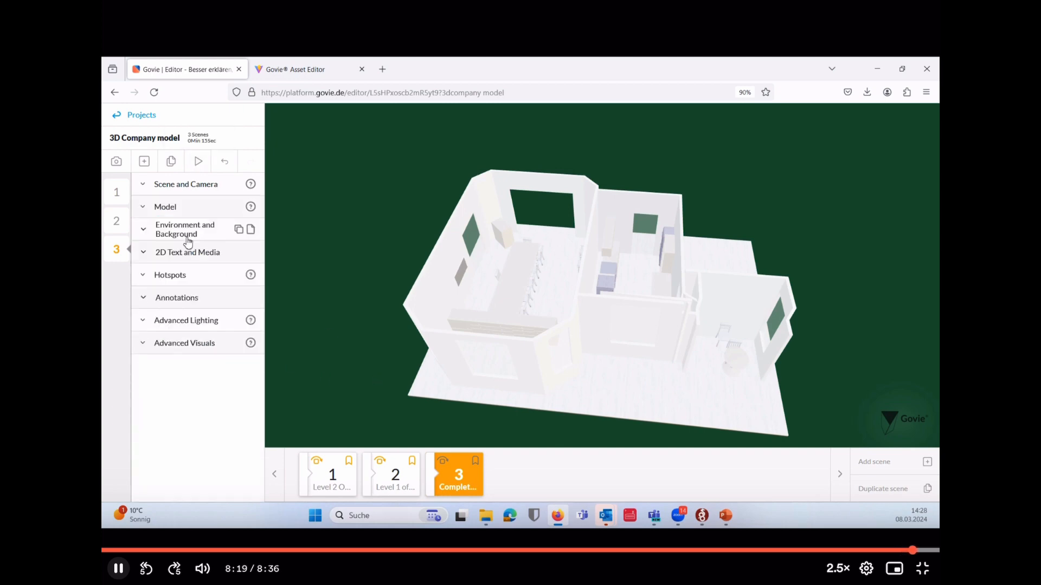
pyautogui.click(164, 206)
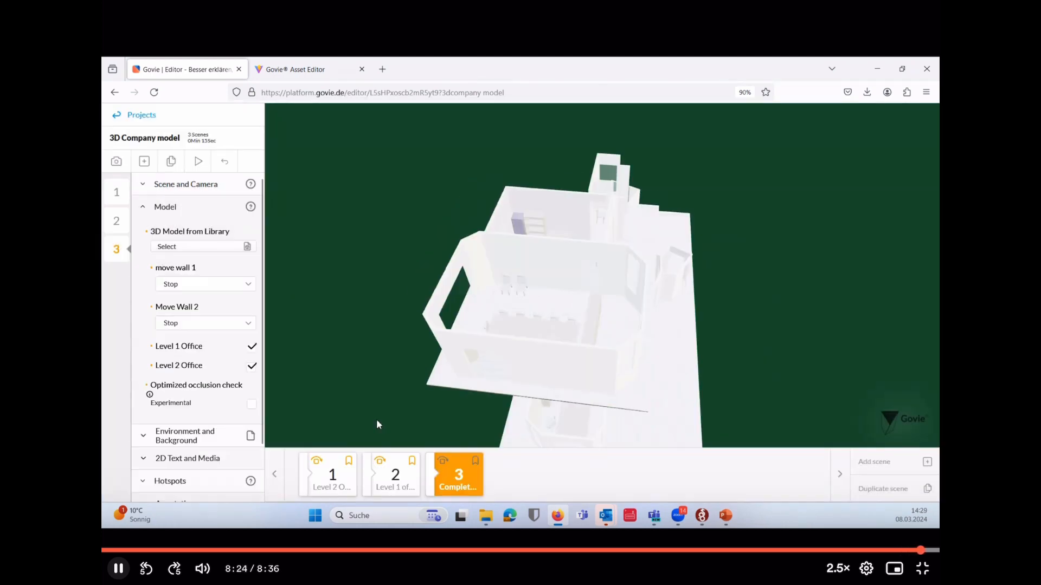
pyautogui.click(251, 347)
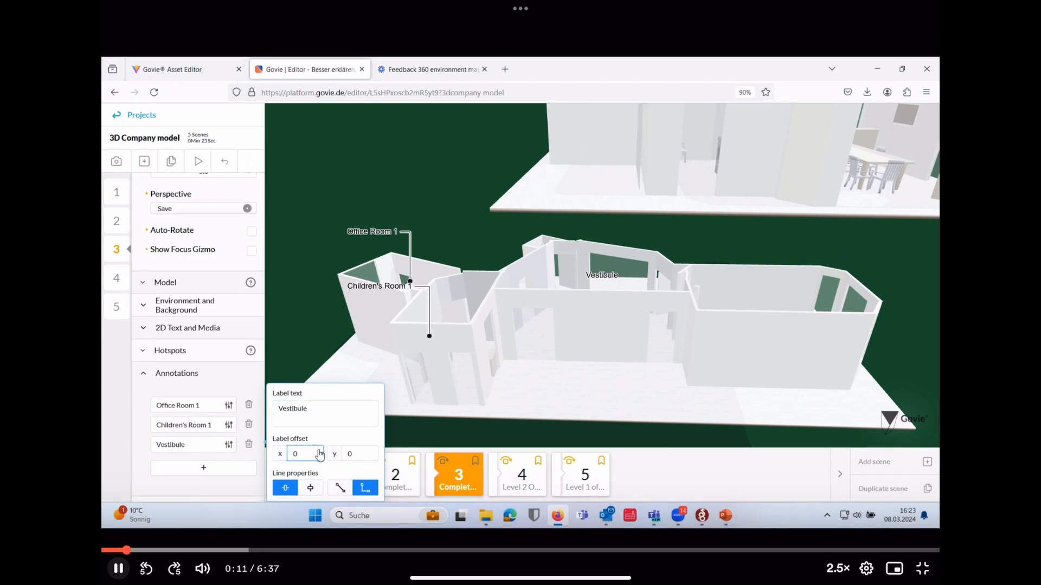
# - Set the Vestibule annotation's label offset to 100
pyautogui.write('100')
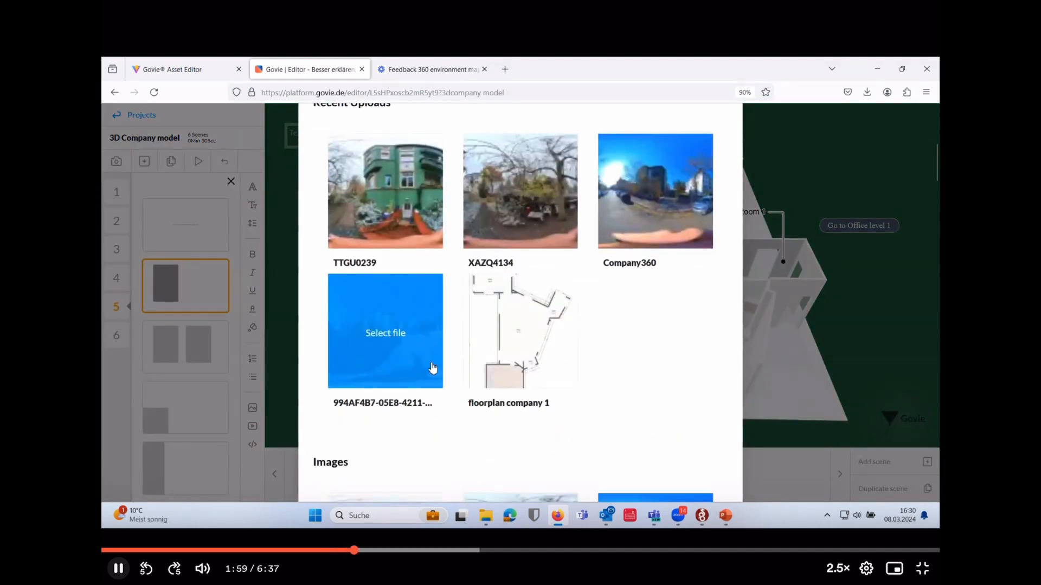
# - Place the uploaded room plan image from Recent Uploads into scene 7
pyautogui.click(231, 181)
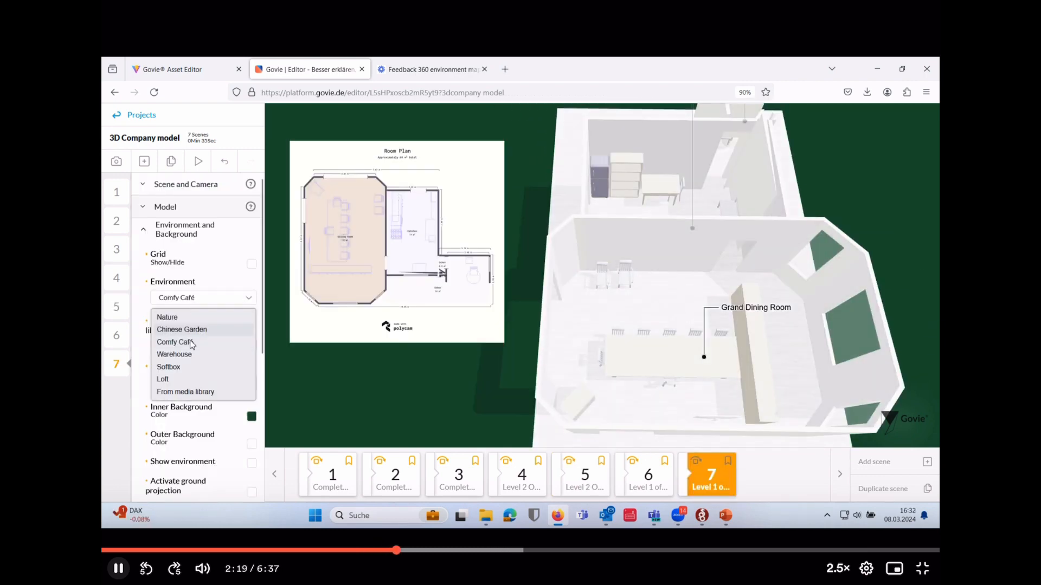
# - Set scene 7's environment to Loft, then step back through scenes 6, 5 and 4 toward the Level 1 wall scene
pyautogui.click(162, 380)
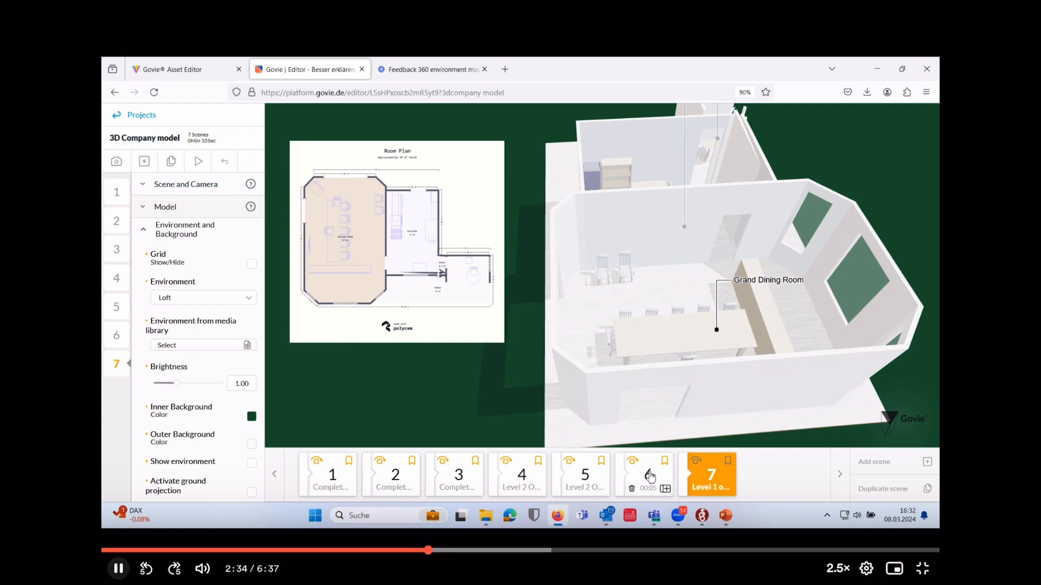
pyautogui.click(647, 475)
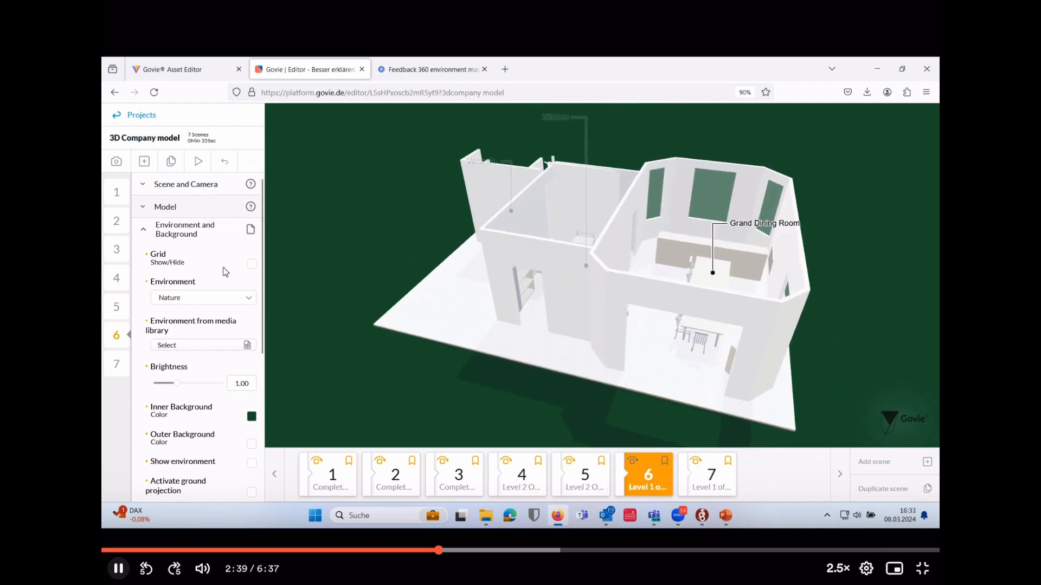
pyautogui.click(583, 475)
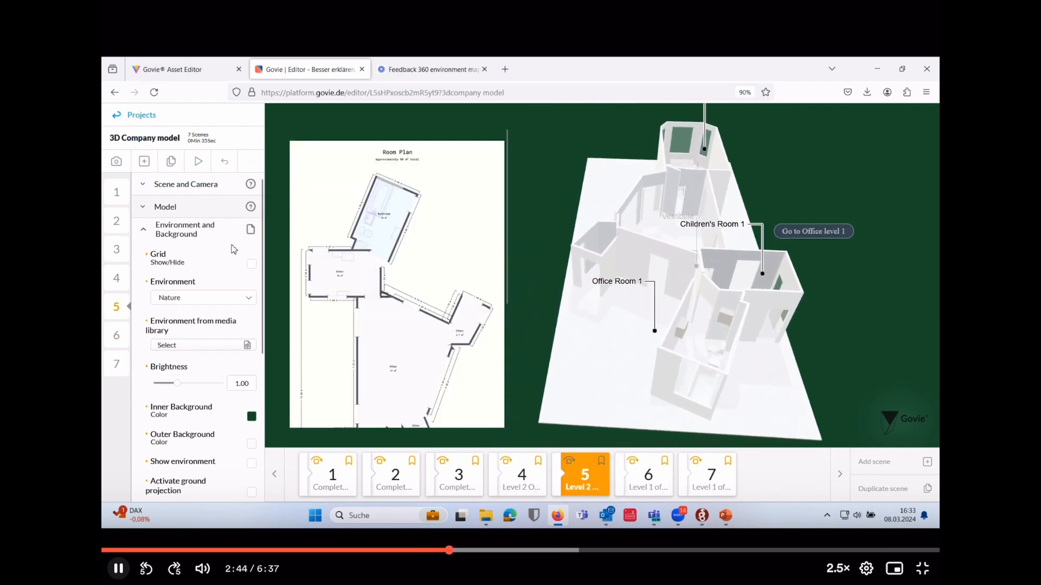
pyautogui.click(521, 475)
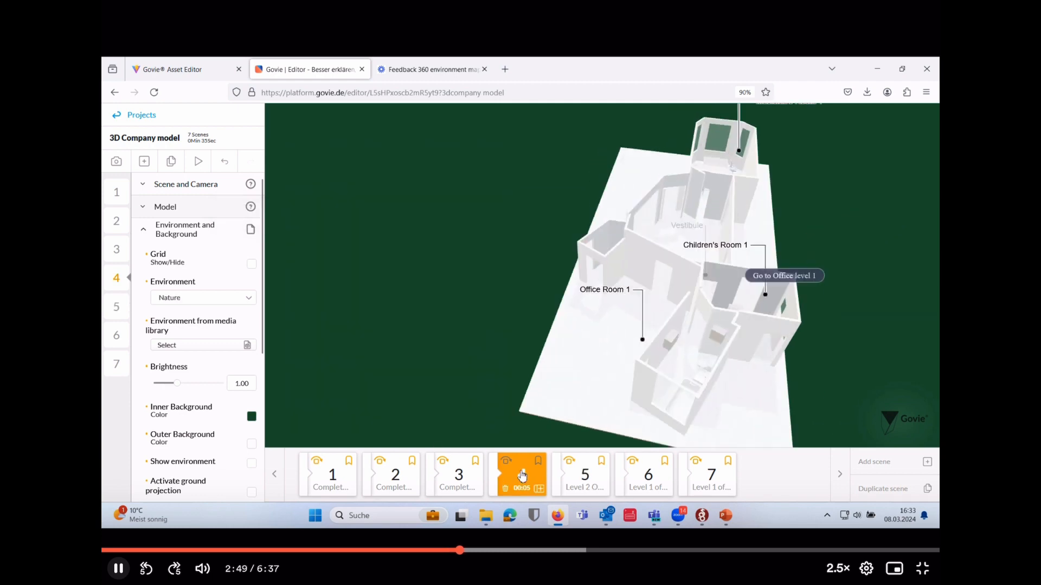
pyautogui.click(457, 475)
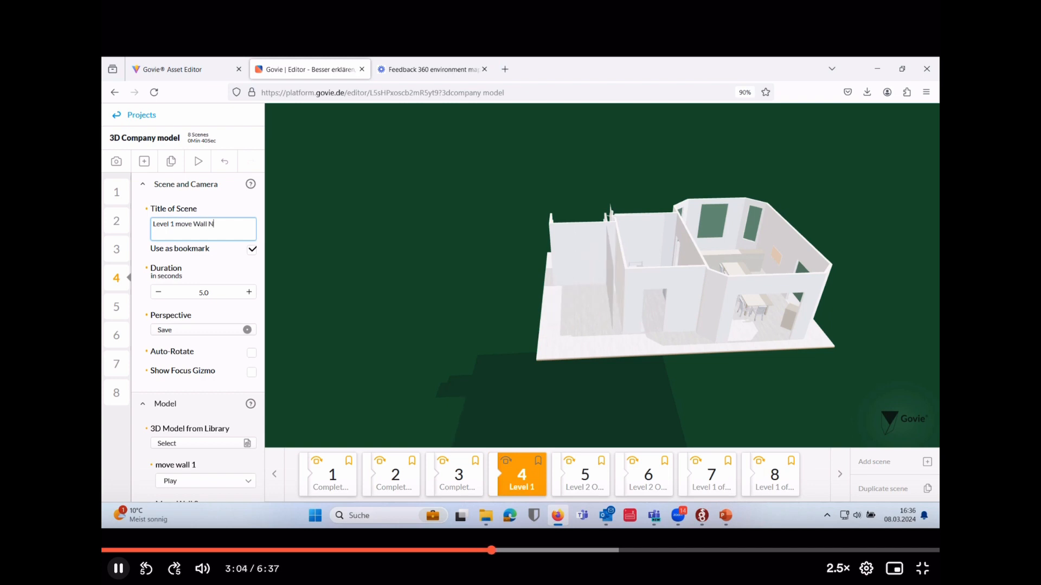
# - Switch to scene 3 to add the redesign text hint above the model
pyautogui.click(142, 184)
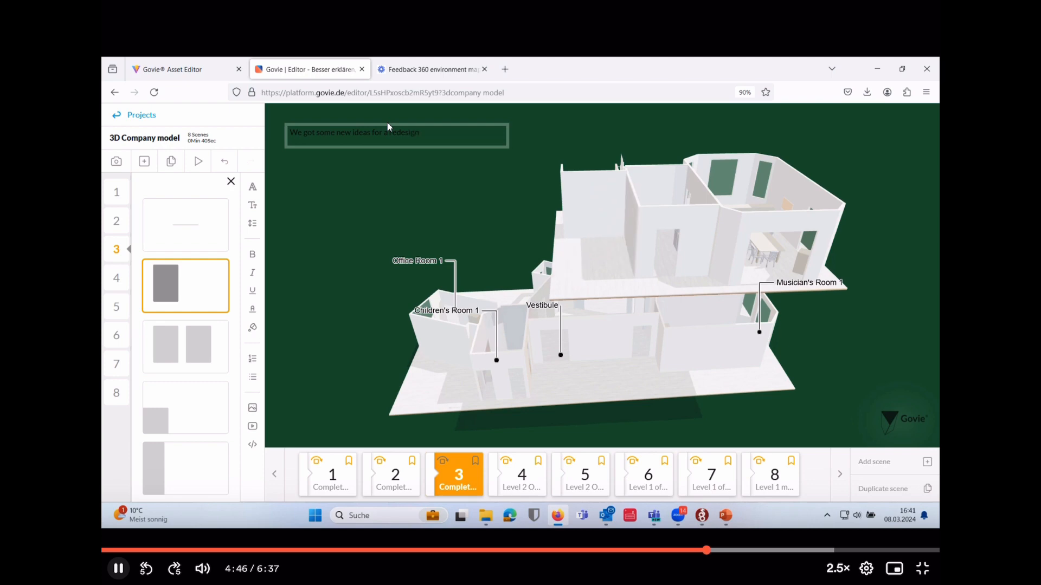
# - Make the redesign hint text 24px and light grey
pyautogui.tripleClick(353, 133)
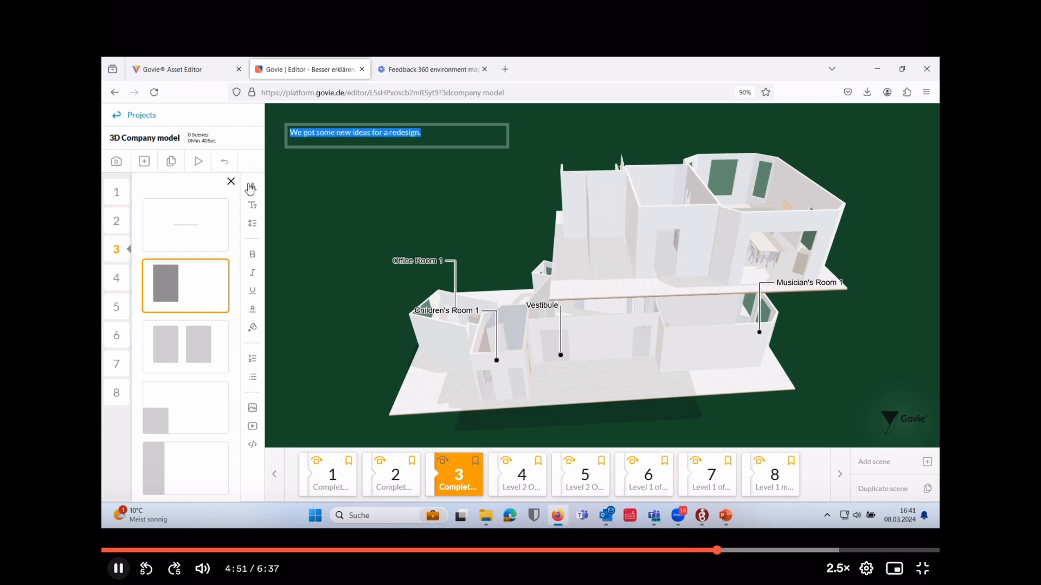
pyautogui.click(252, 223)
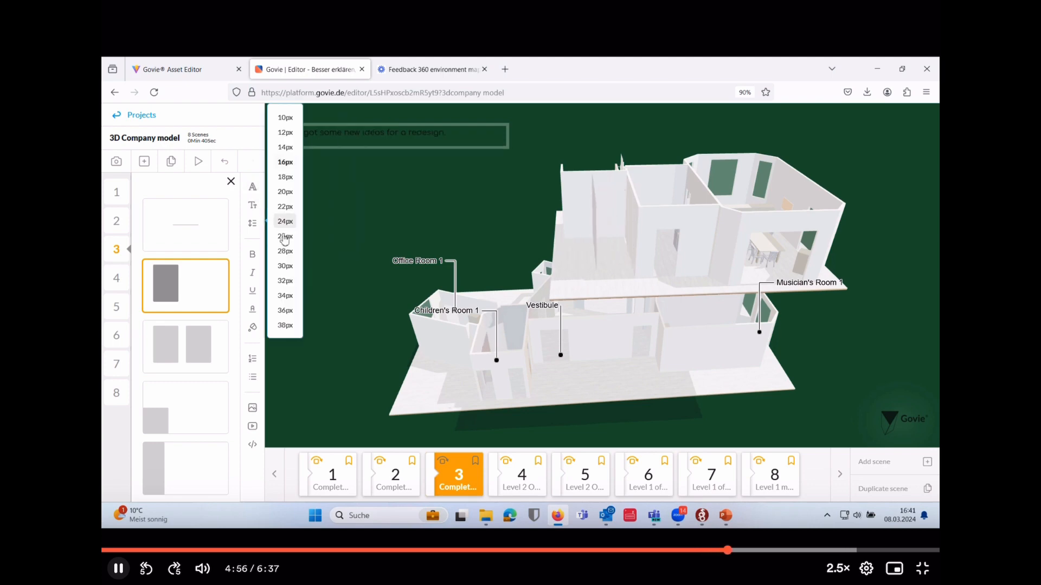
pyautogui.click(251, 309)
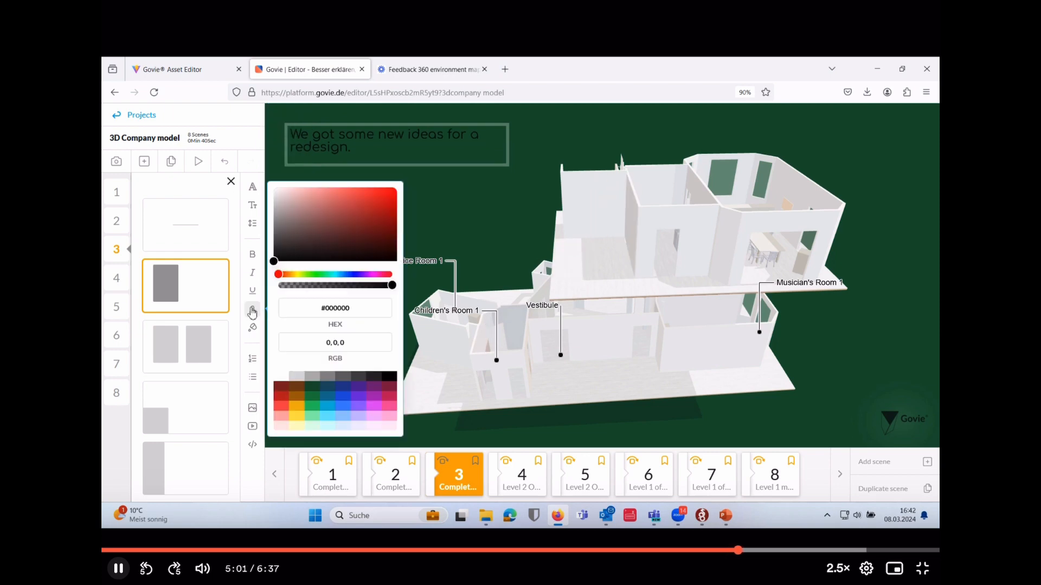
pyautogui.click(299, 377)
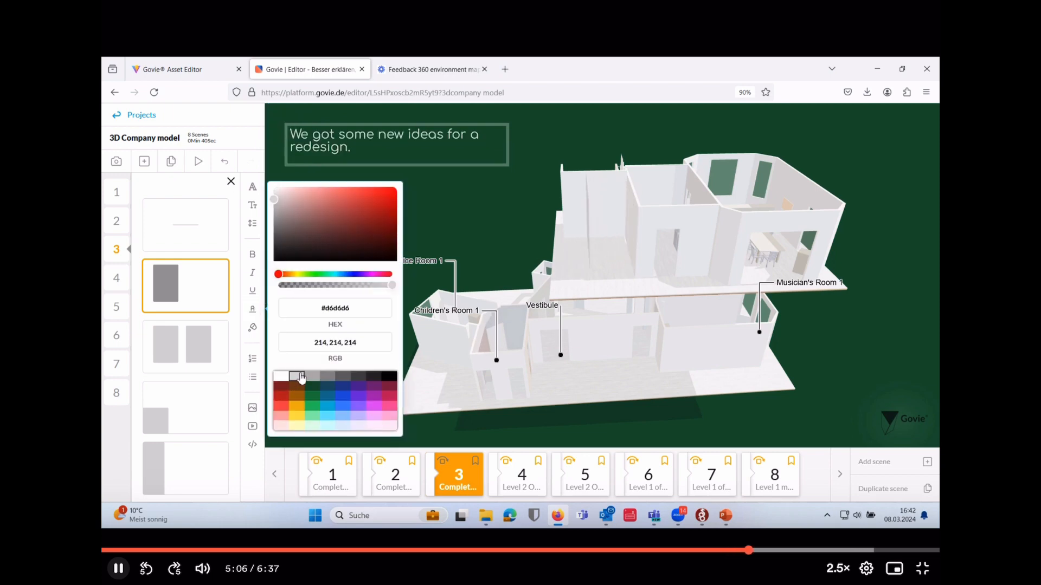
pyautogui.click(281, 376)
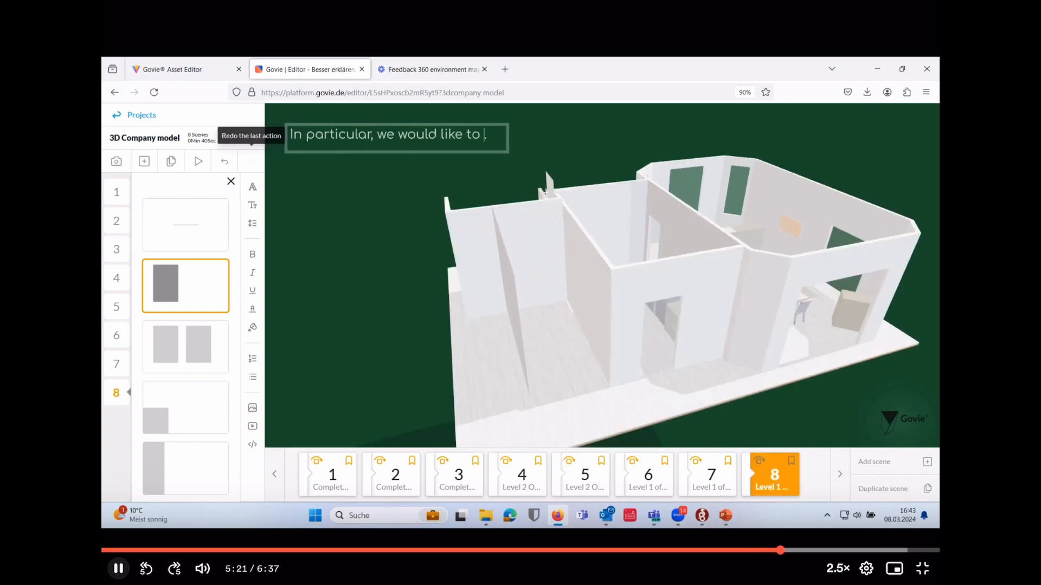
# - Add the 'simply move this ... further tow' wall text to scene 8, publish revision 1 and view it
pyautogui.write('simply move this wall a bit')
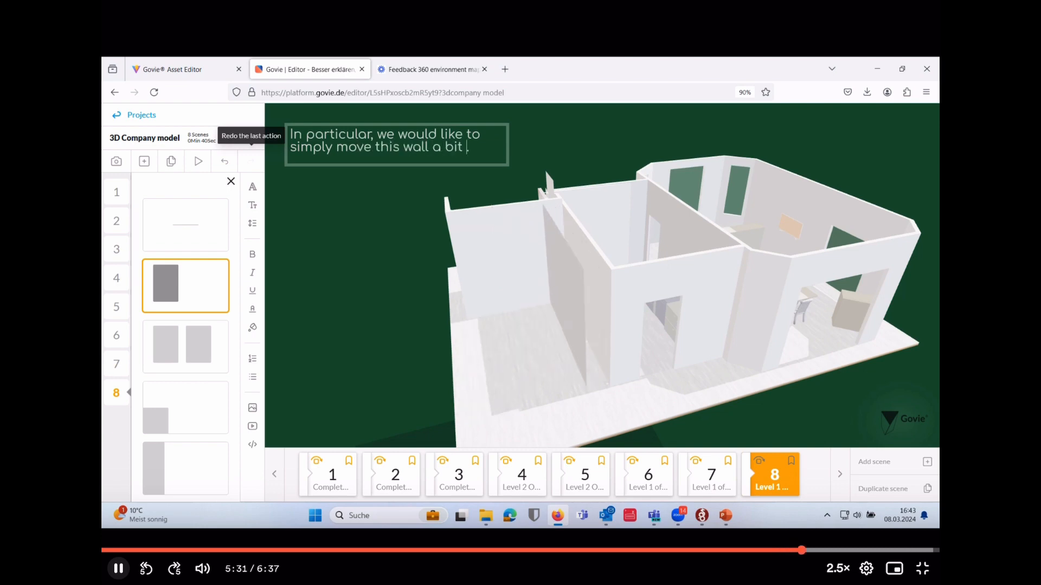
pyautogui.write('further tow')
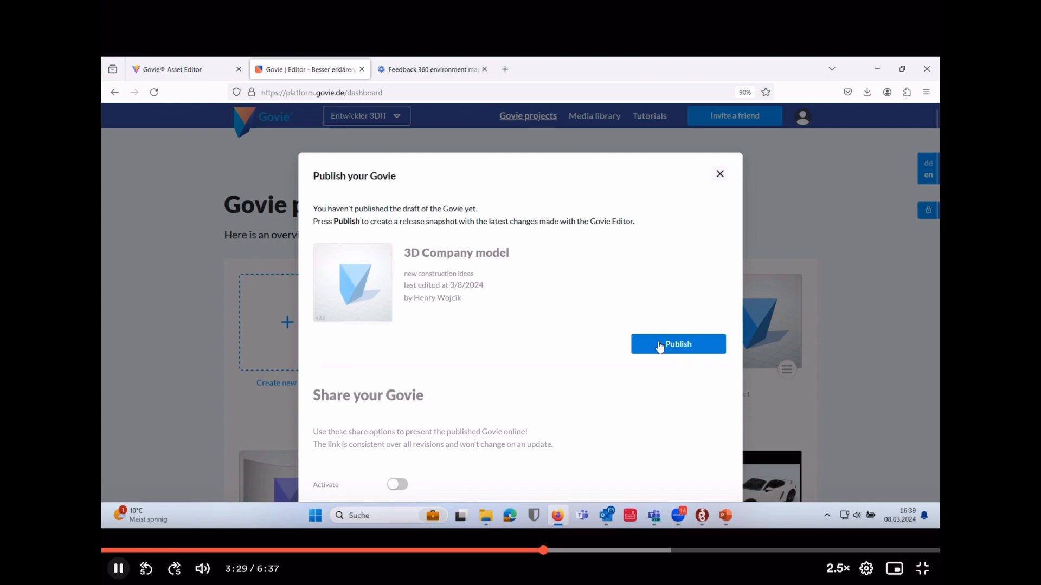
pyautogui.click(677, 345)
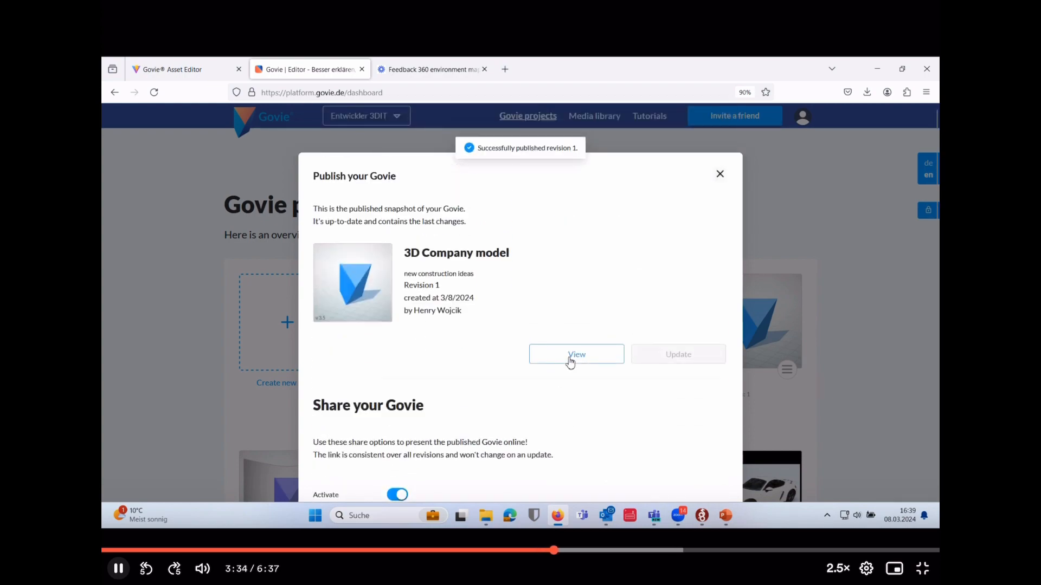
pyautogui.click(577, 354)
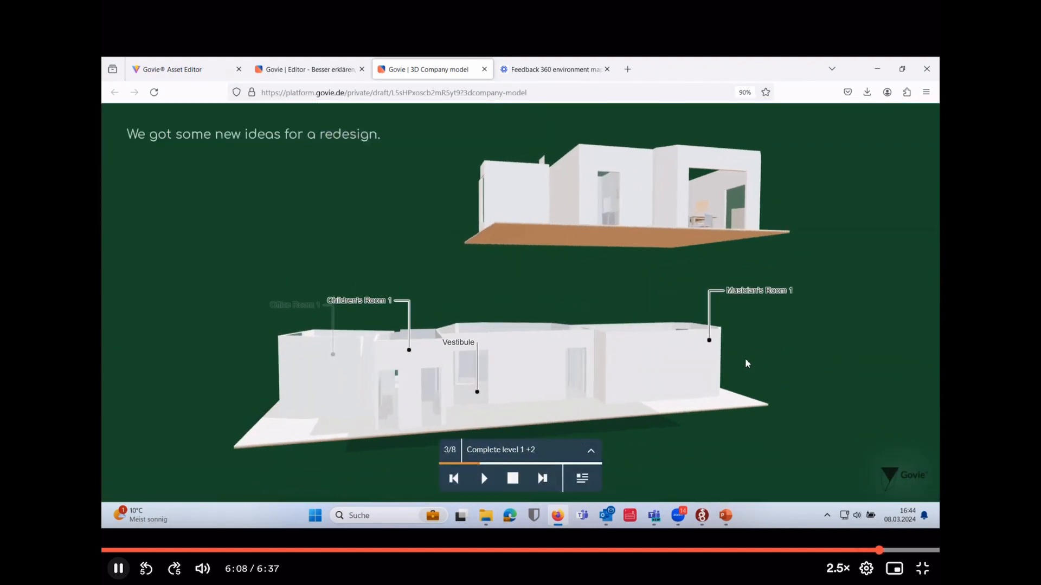
# - Step the published Govie forward through the Level 2 Office scene to the final scene 8/8
pyautogui.click(542, 479)
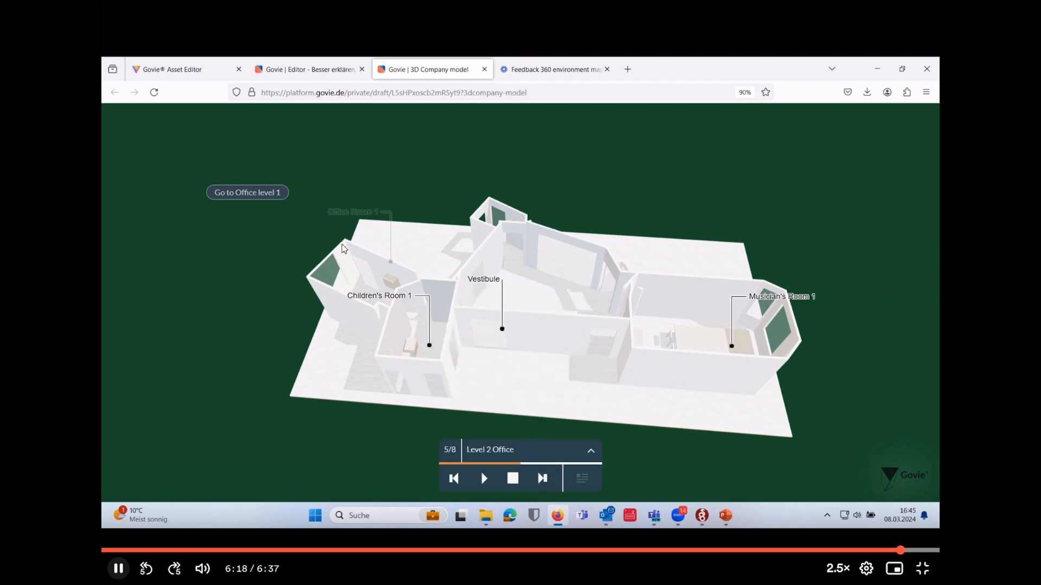
pyautogui.click(542, 479)
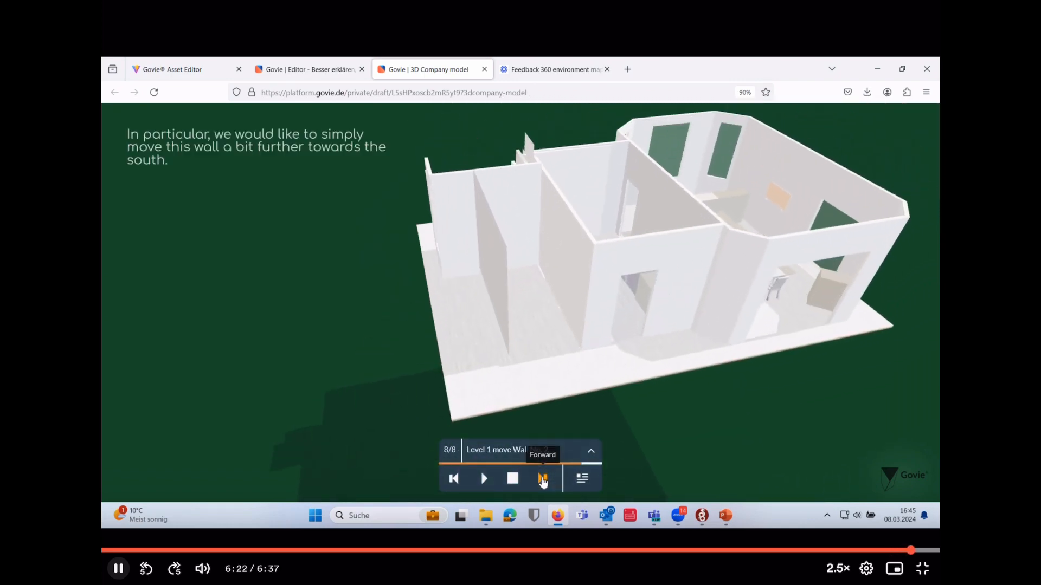